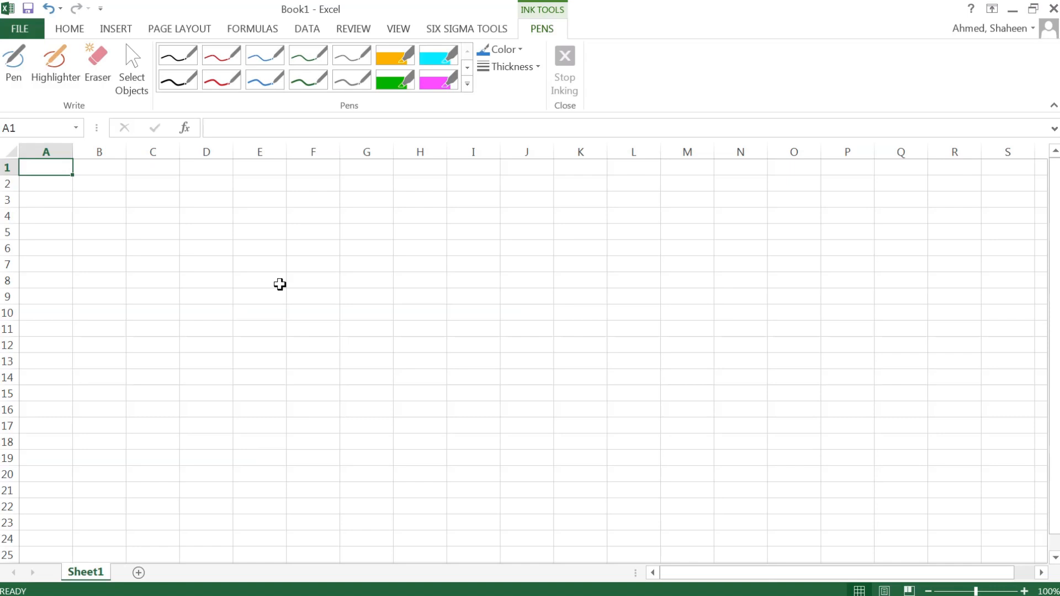
# Step: Enter the headers 'Z-value' in A1 and 'Probability' in B1, correcting the typo
pyautogui.write('Z')
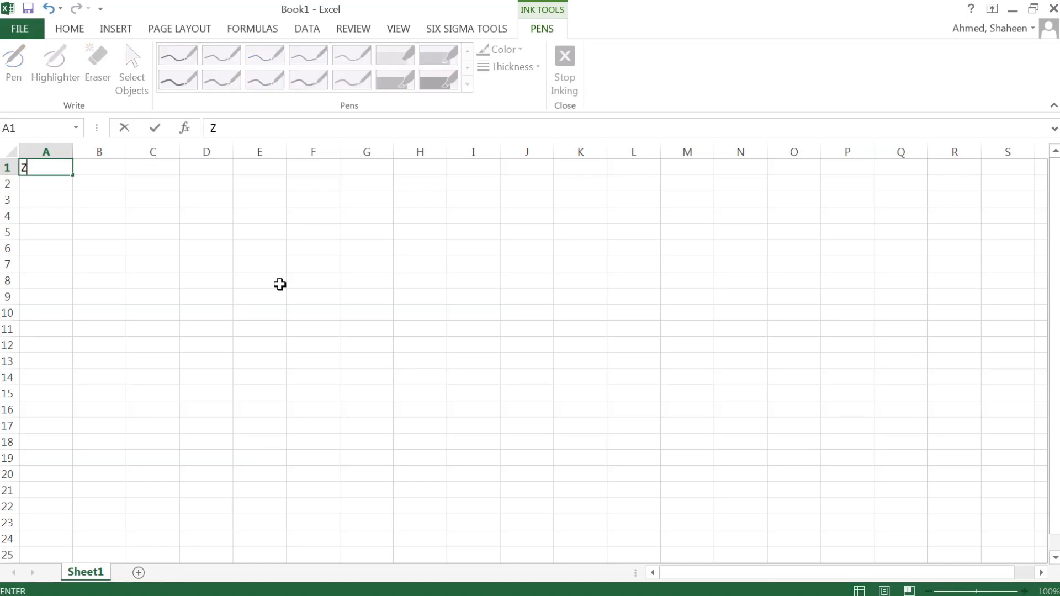
pyautogui.write('-value')
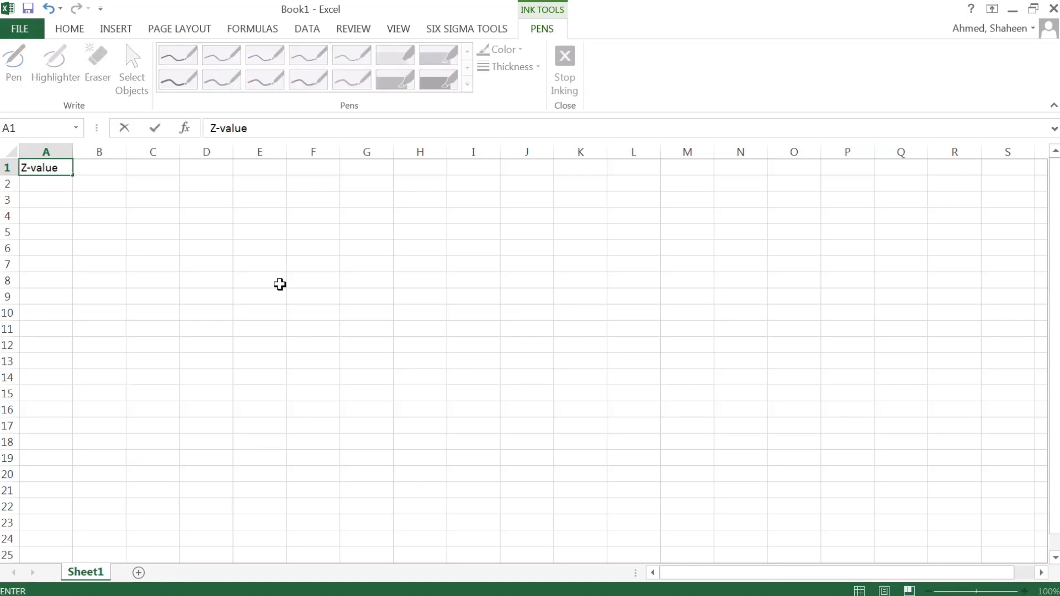
pyautogui.write('Proabi')
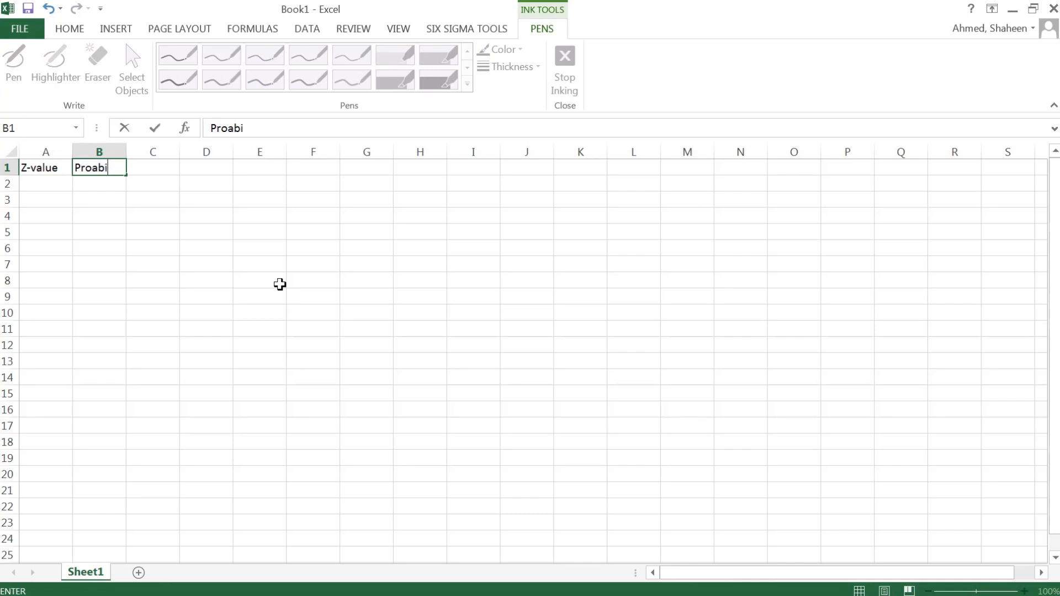
pyautogui.press('Backspace')
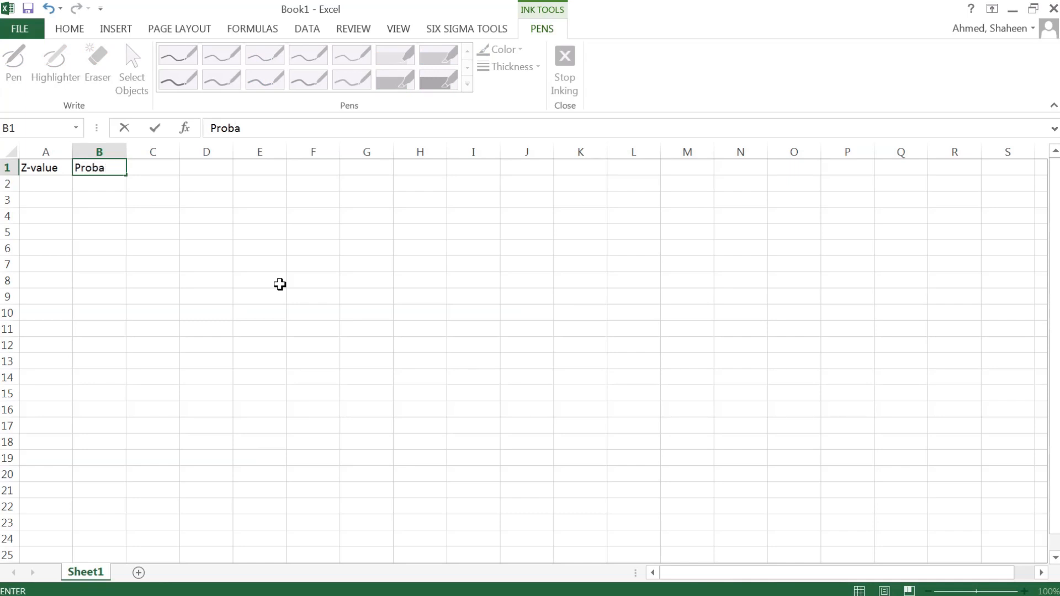
pyautogui.write('bil')
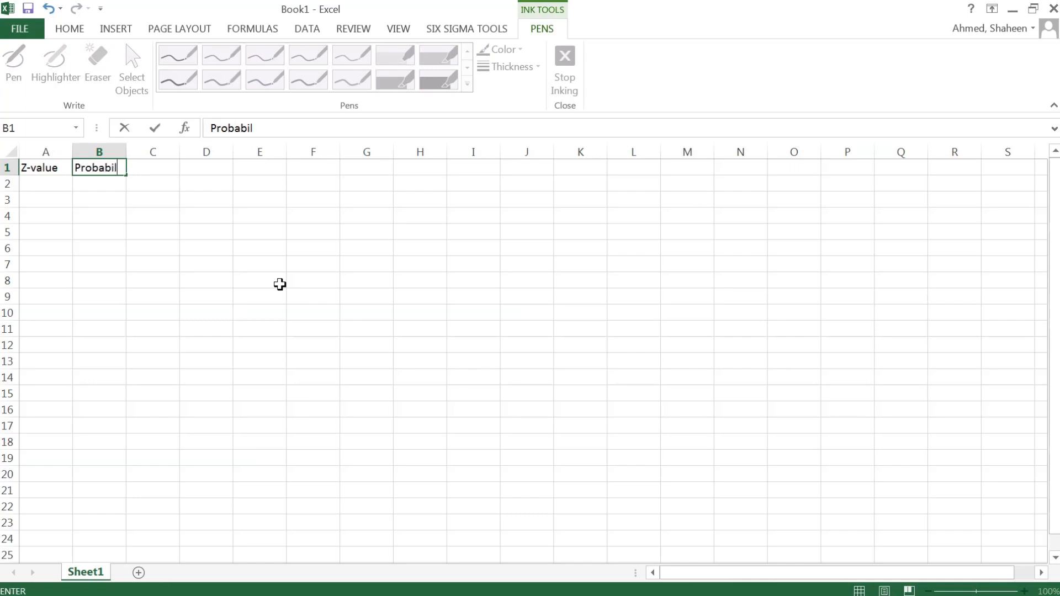
pyautogui.press('Enter')
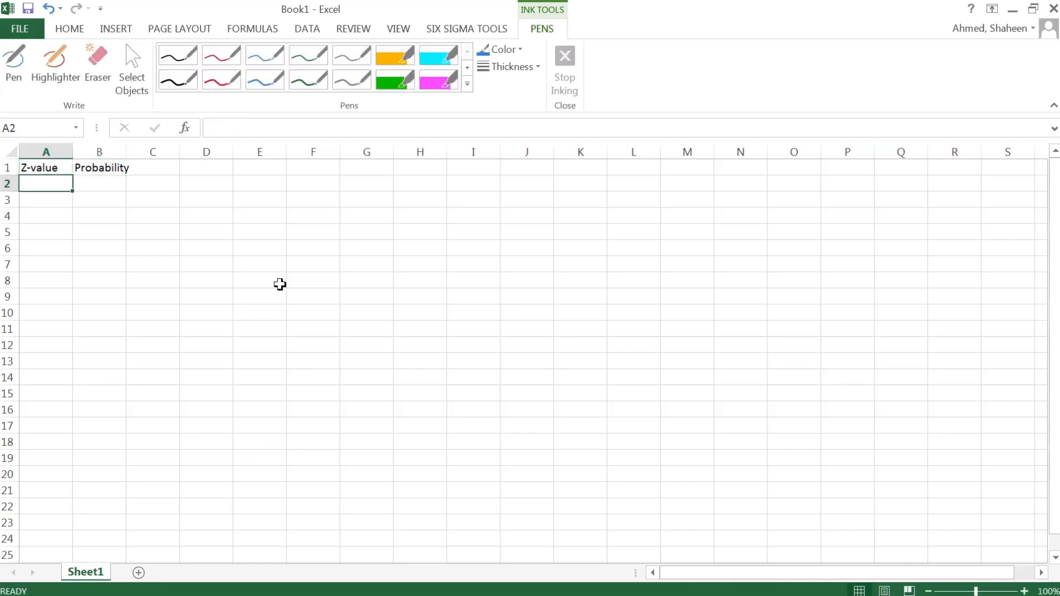
pyautogui.moveTo(185, 264)
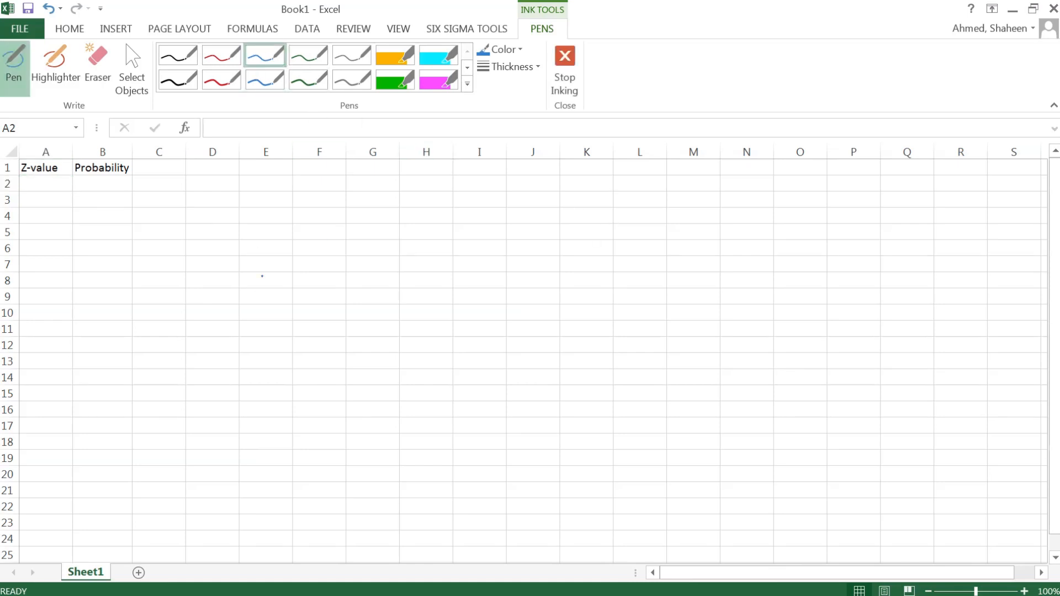
# Step: Draw a bell curve over the sheet with tick marks and axis numbers from -3 to 3
pyautogui.moveTo(243, 271); pyautogui.dragTo(437, 273)
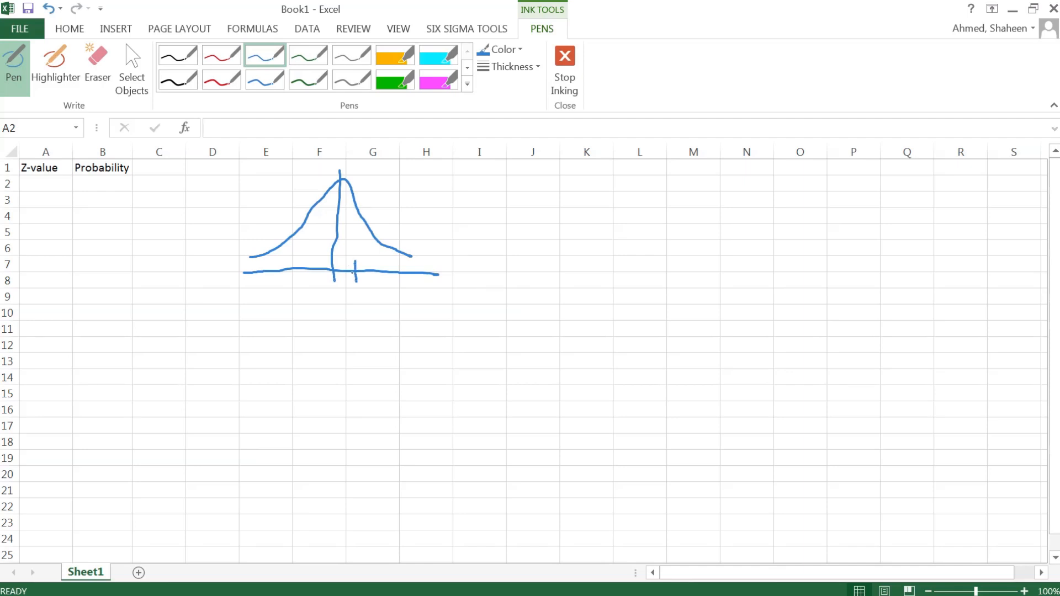
pyautogui.moveTo(368, 269); pyautogui.dragTo(416, 278)
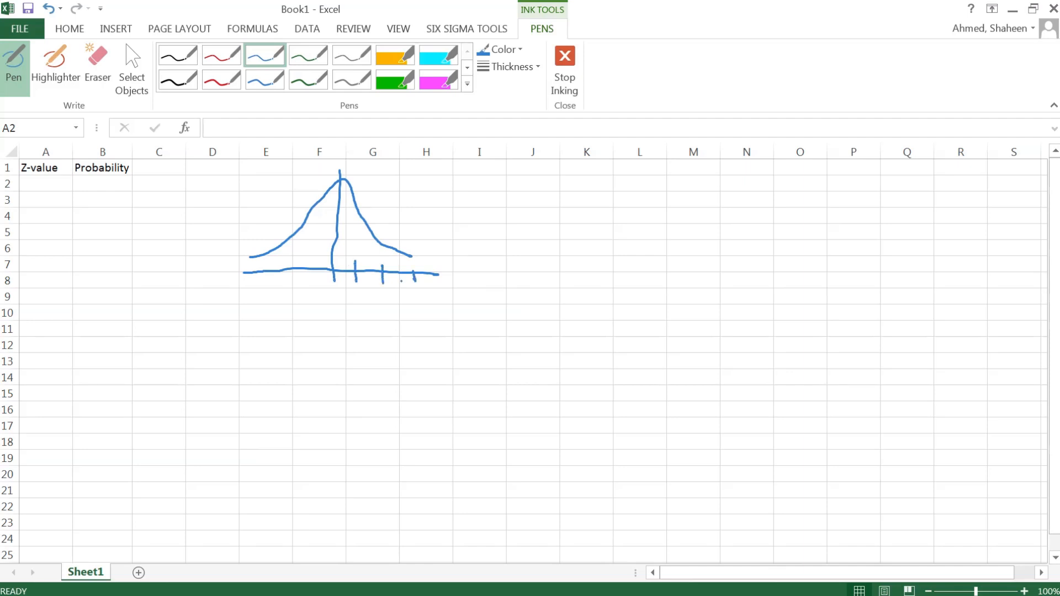
pyautogui.moveTo(357, 308); pyautogui.dragTo(409, 298)
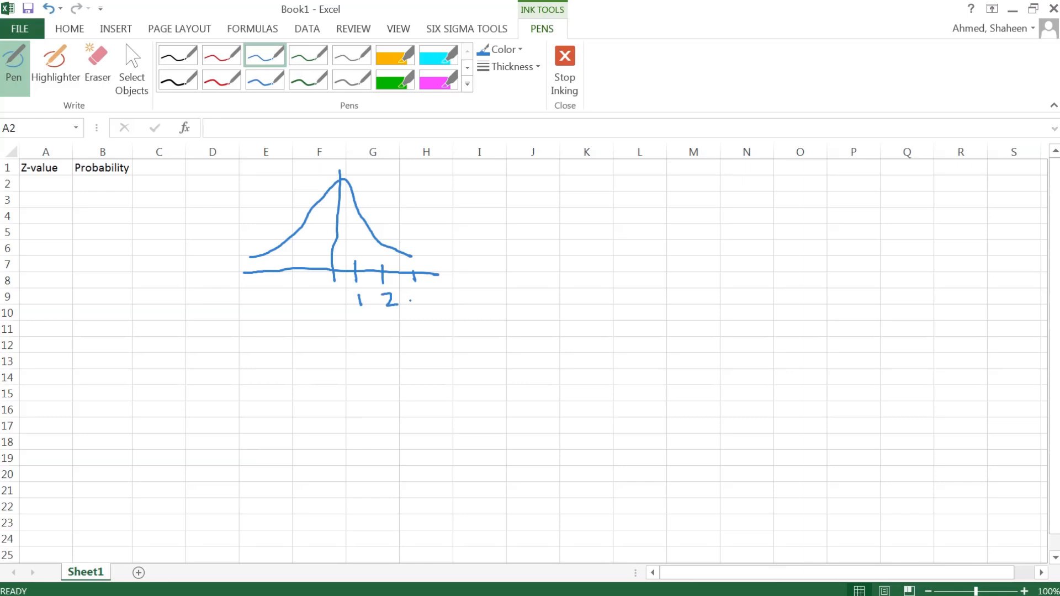
pyautogui.moveTo(341, 303); pyautogui.dragTo(426, 303)
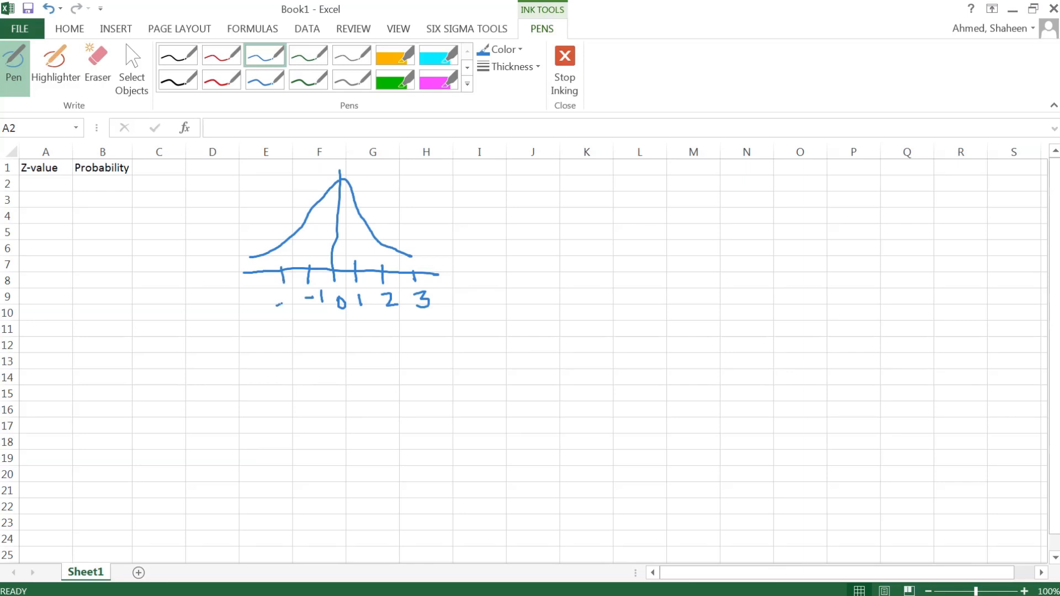
pyautogui.moveTo(280, 301); pyautogui.dragTo(294, 304)
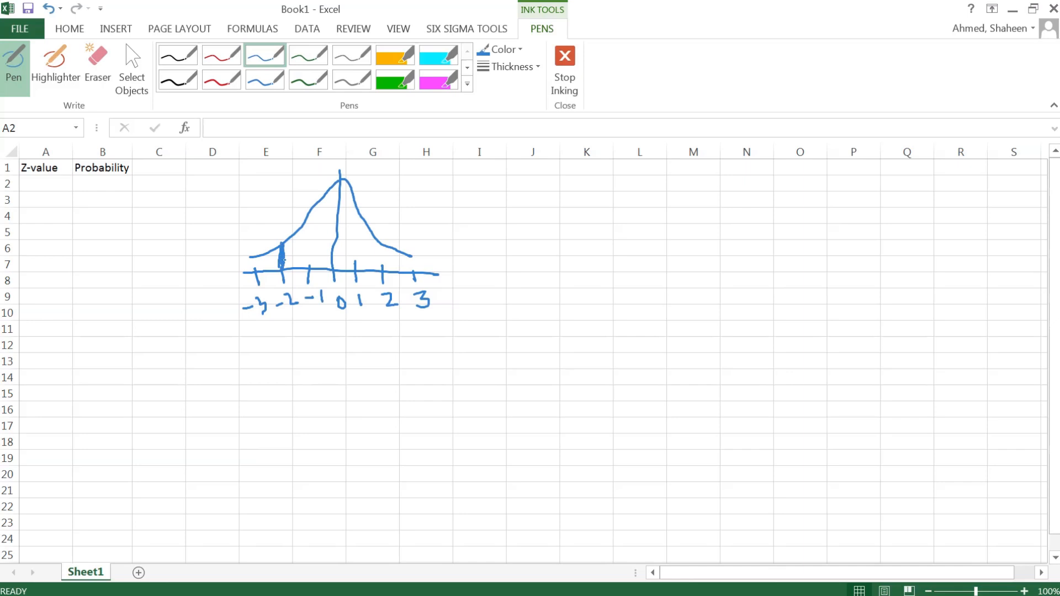
# Step: Shade a strip near -2, extend the horizontal axis with an arrowhead and label it Z-value
pyautogui.moveTo(287, 230); pyautogui.dragTo(286, 274)
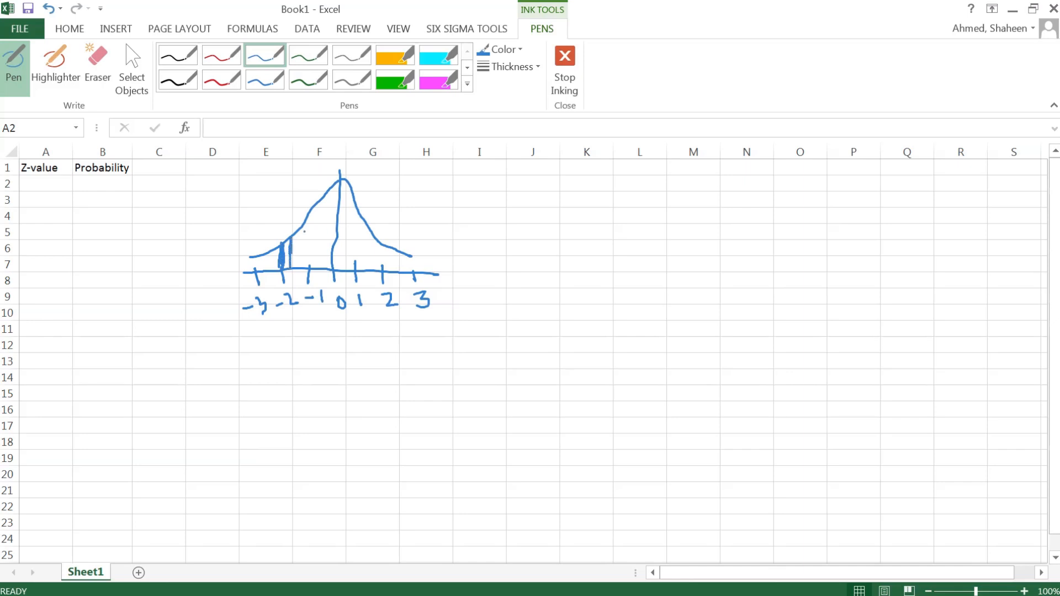
pyautogui.moveTo(436, 276); pyautogui.dragTo(463, 274)
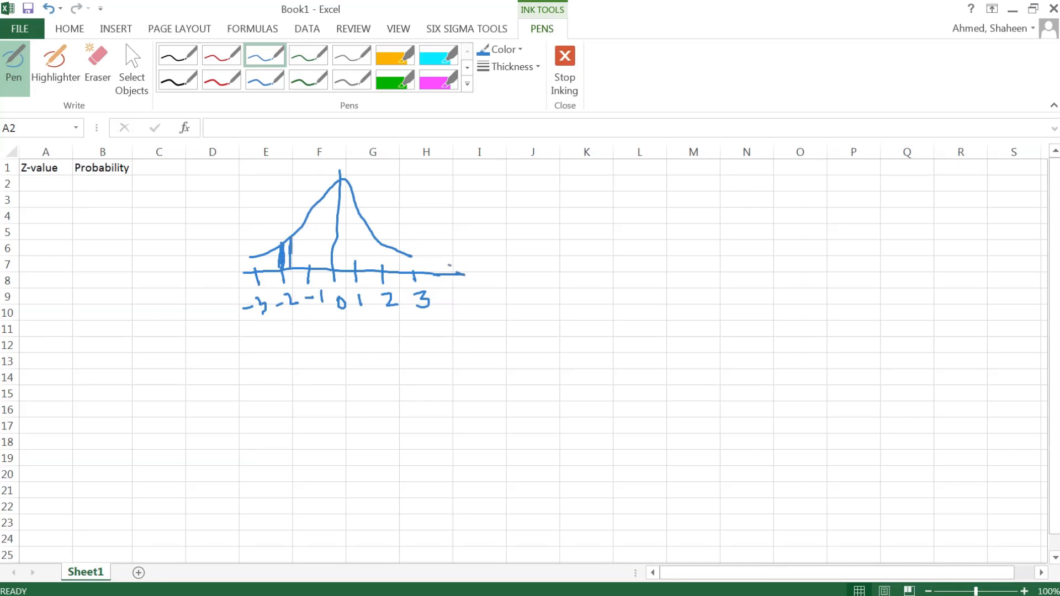
pyautogui.moveTo(453, 274); pyautogui.dragTo(490, 277)
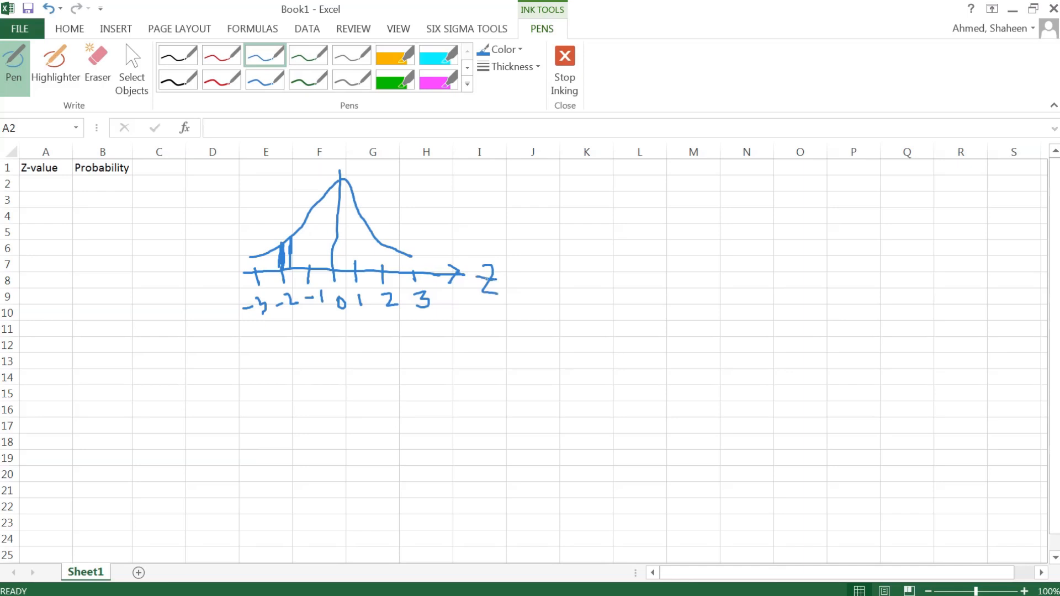
pyautogui.moveTo(484, 280); pyautogui.dragTo(568, 281)
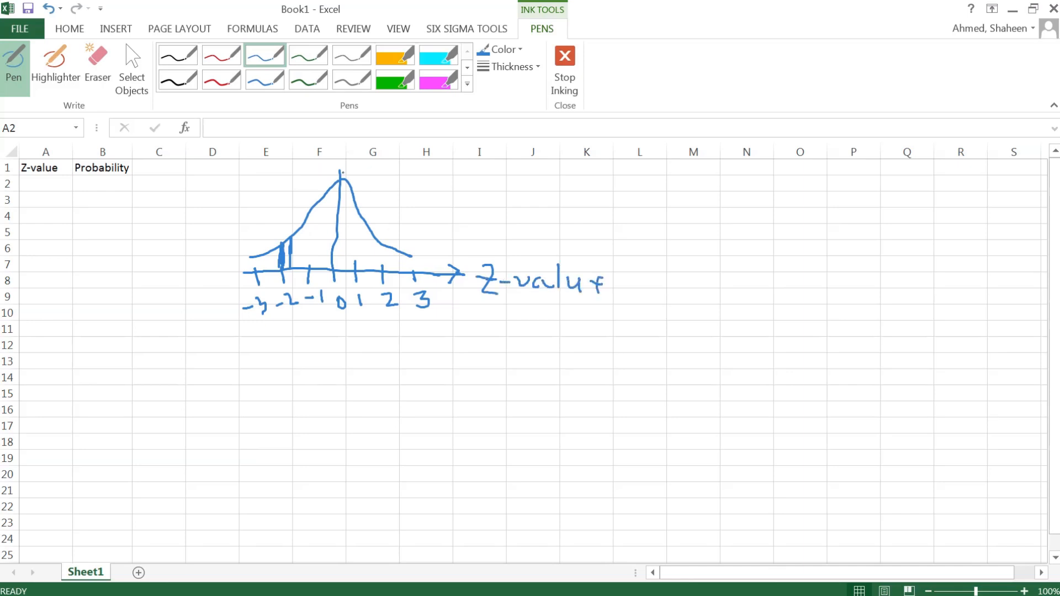
# Step: Add a vertical axis arrow labelled 'Probability (frequency)'
pyautogui.moveTo(341, 168); pyautogui.dragTo(368, 179)
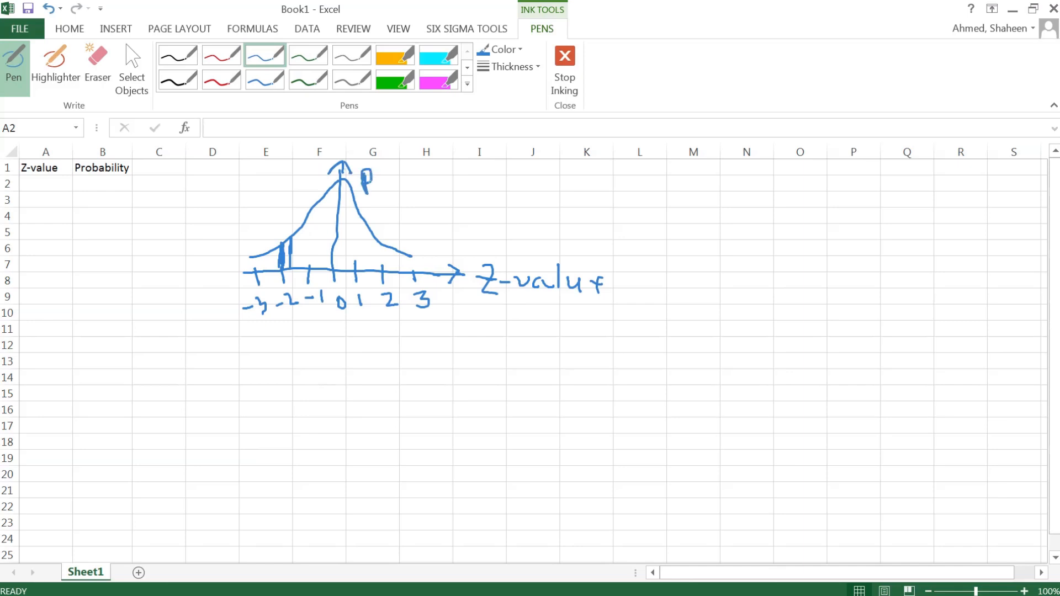
pyautogui.moveTo(364, 183); pyautogui.dragTo(432, 192)
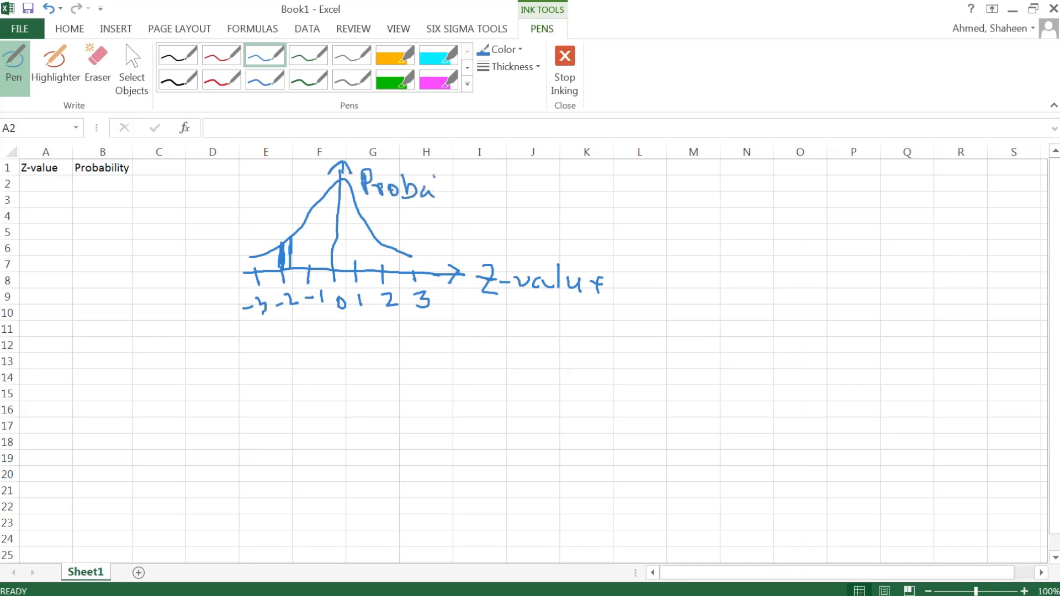
pyautogui.moveTo(433, 189); pyautogui.dragTo(484, 193)
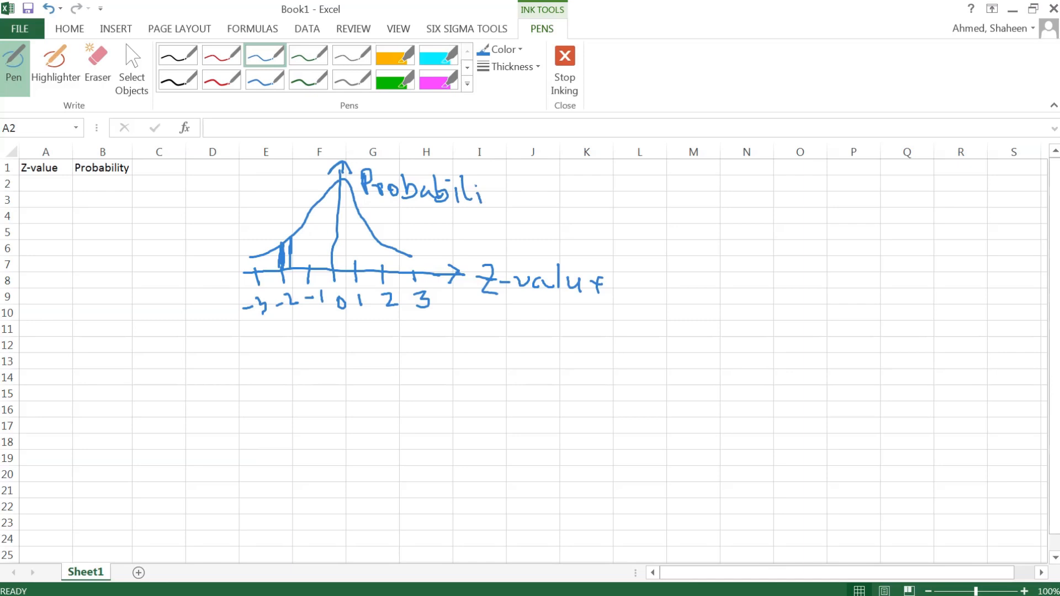
pyautogui.moveTo(483, 189); pyautogui.dragTo(520, 189)
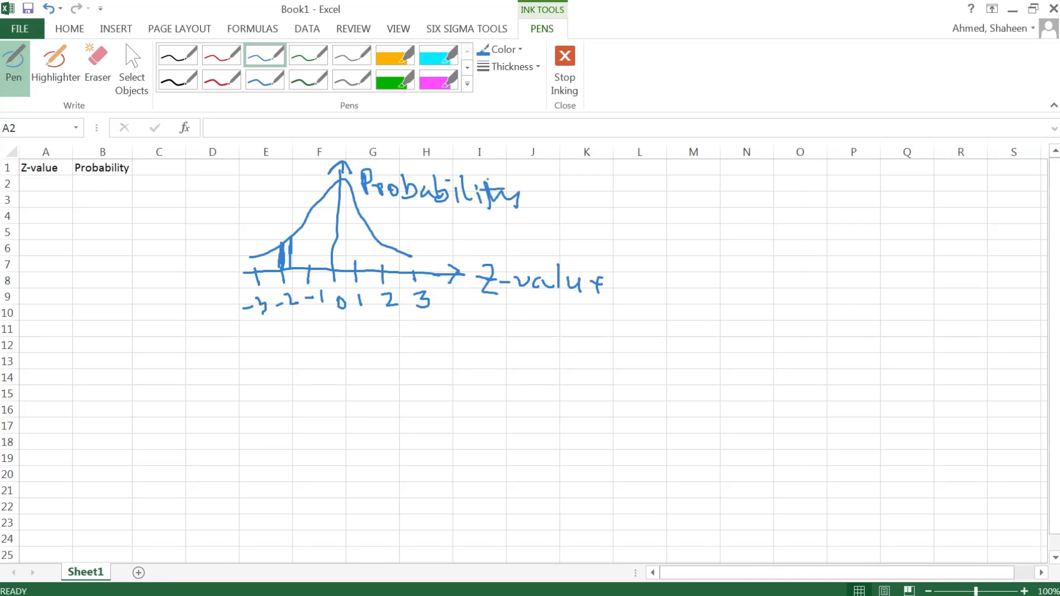
pyautogui.moveTo(541, 196); pyautogui.dragTo(547, 226)
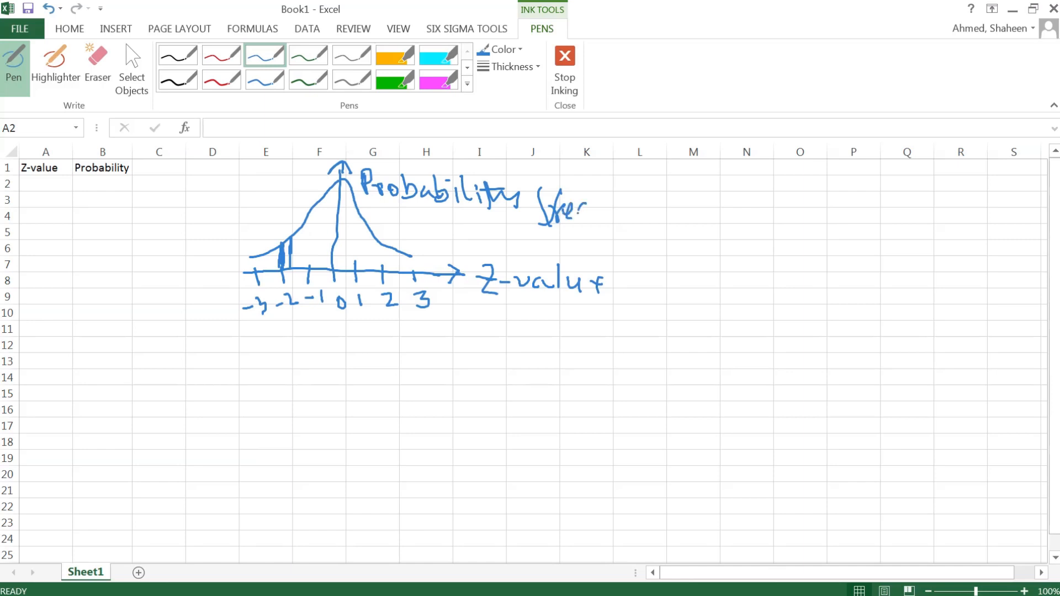
pyautogui.moveTo(554, 210); pyautogui.dragTo(635, 209)
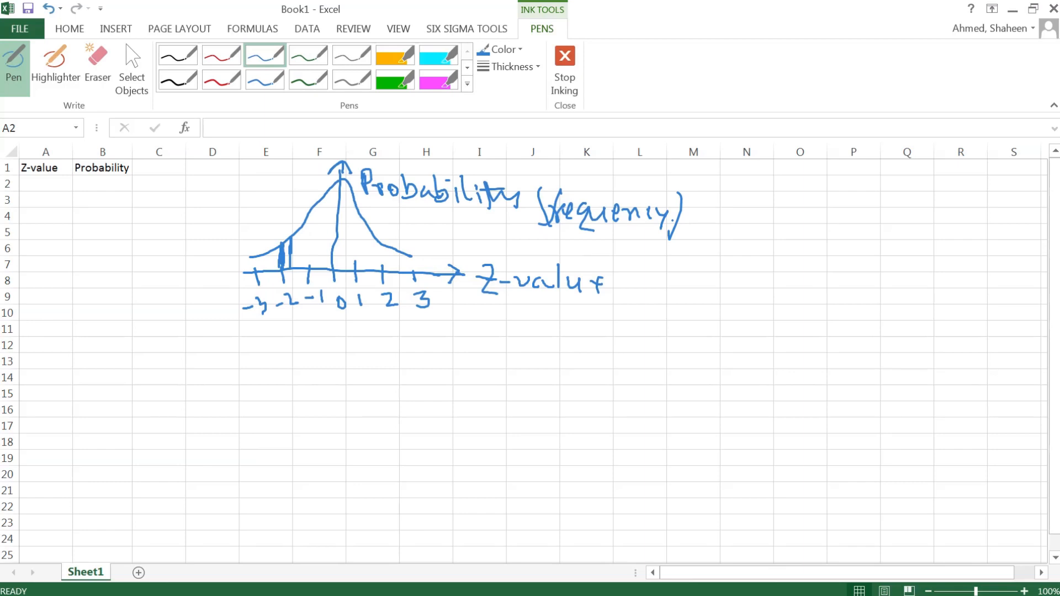
pyautogui.moveTo(460, 223); pyautogui.dragTo(462, 216)
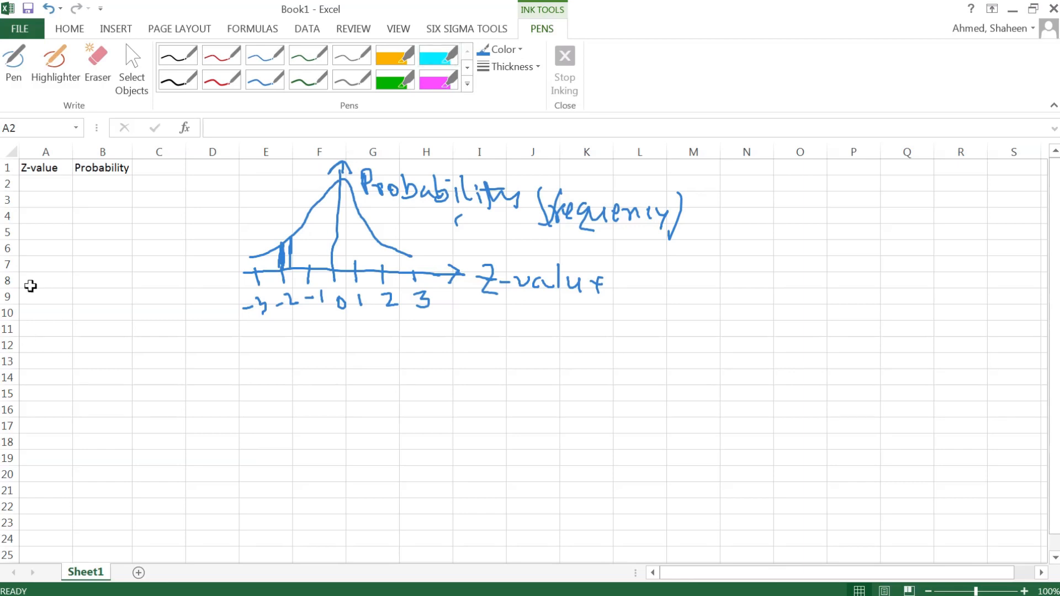
# Step: Enter -4 and -3.9 under Z-value and fill down to 4 in 0.1 steps
pyautogui.write('4')
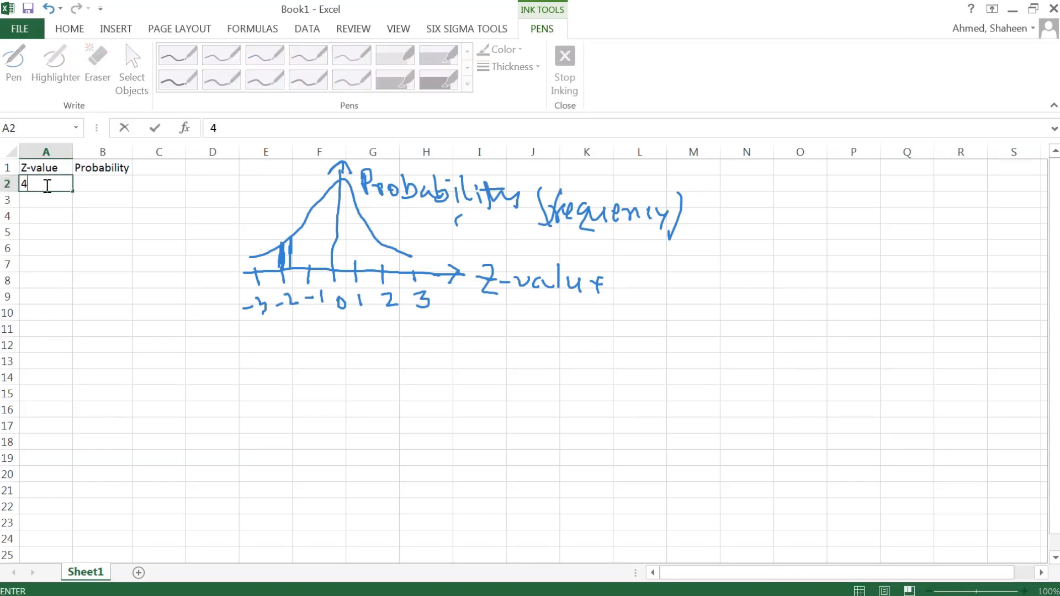
pyautogui.write('-4')
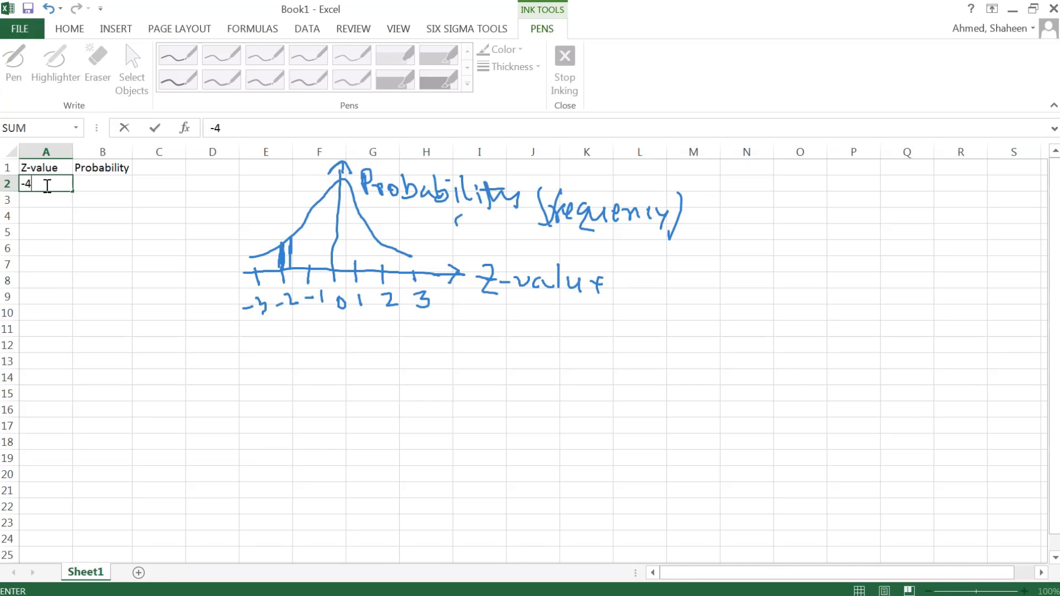
pyautogui.write('-3.9')
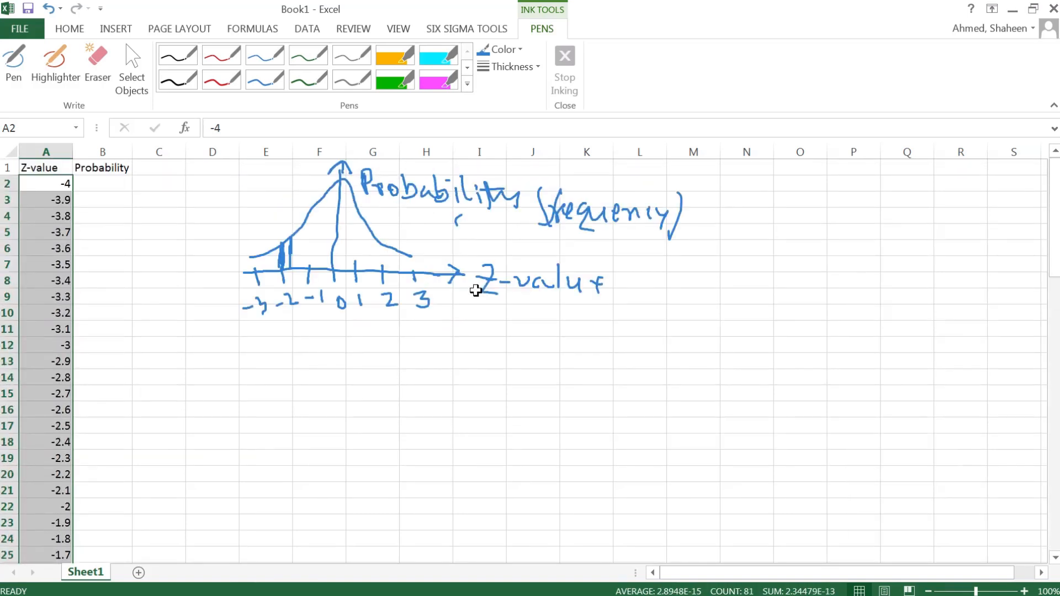
pyautogui.click(101, 183)
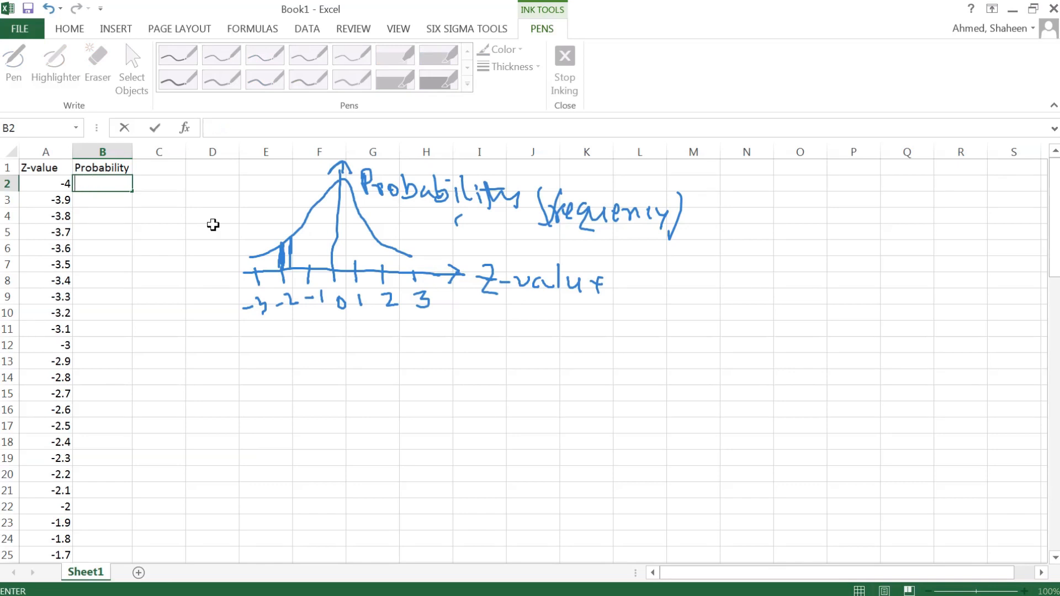
# Step: Fill column B with =NORMSDIST(A2) and rename its header 'Cumulative Probability'
pyautogui.write('=NO')
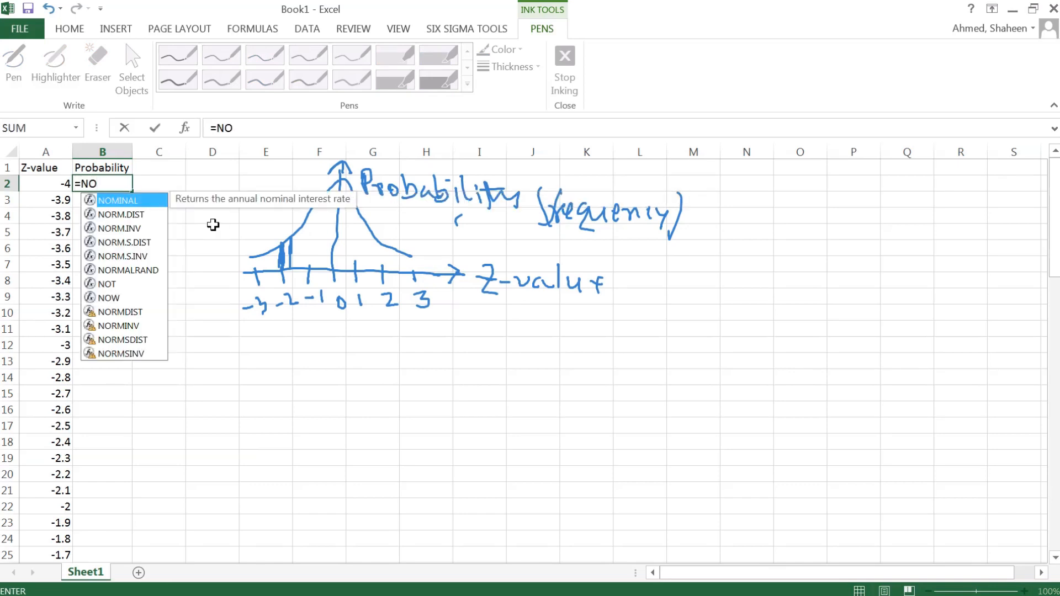
pyautogui.write('RMSDIST')
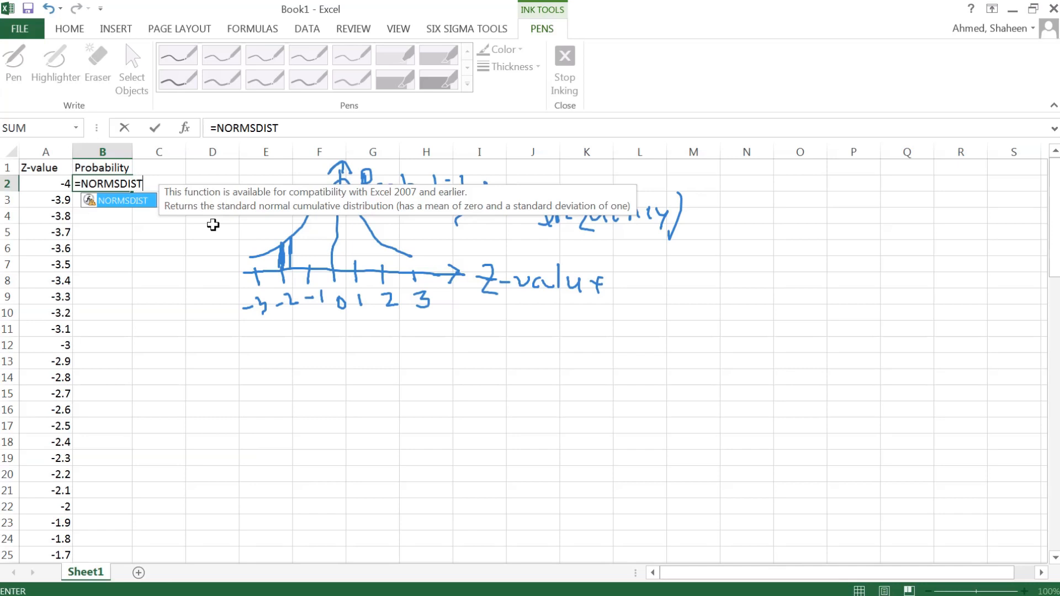
pyautogui.write('(')
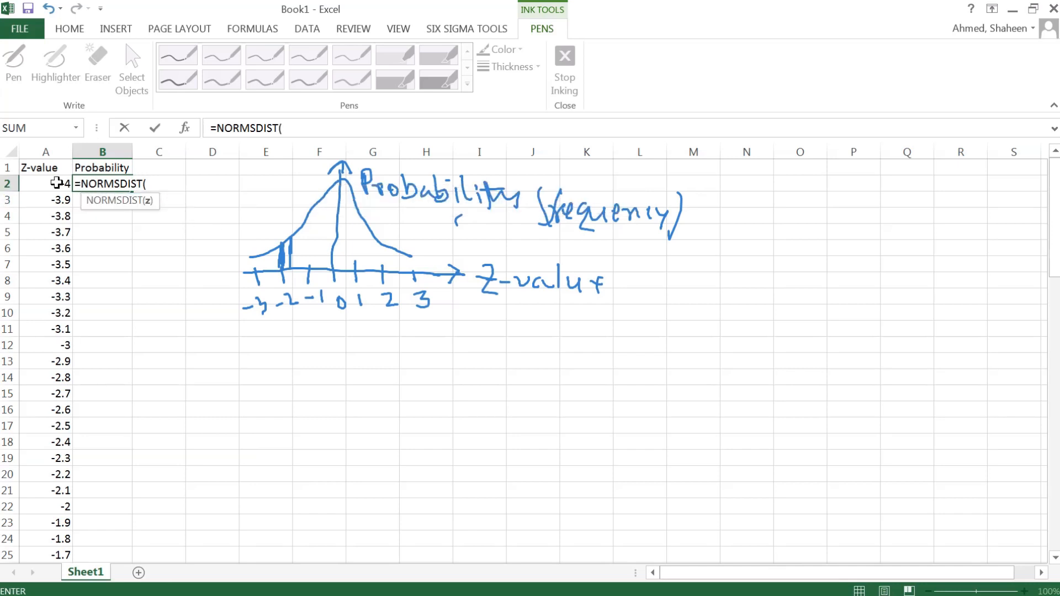
pyautogui.press('Enter')
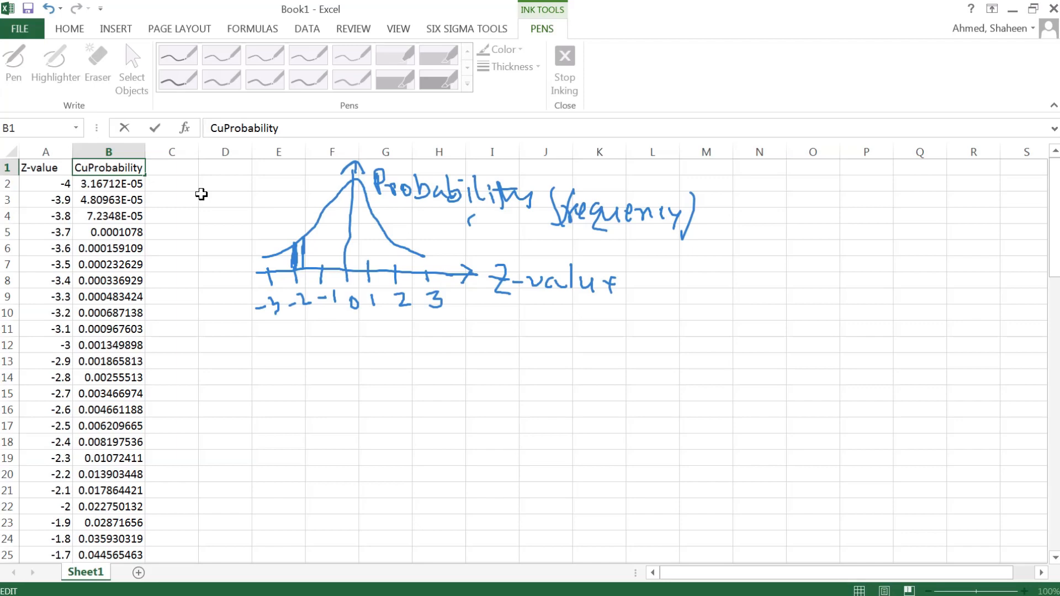
pyautogui.write('Cumulative Probability')
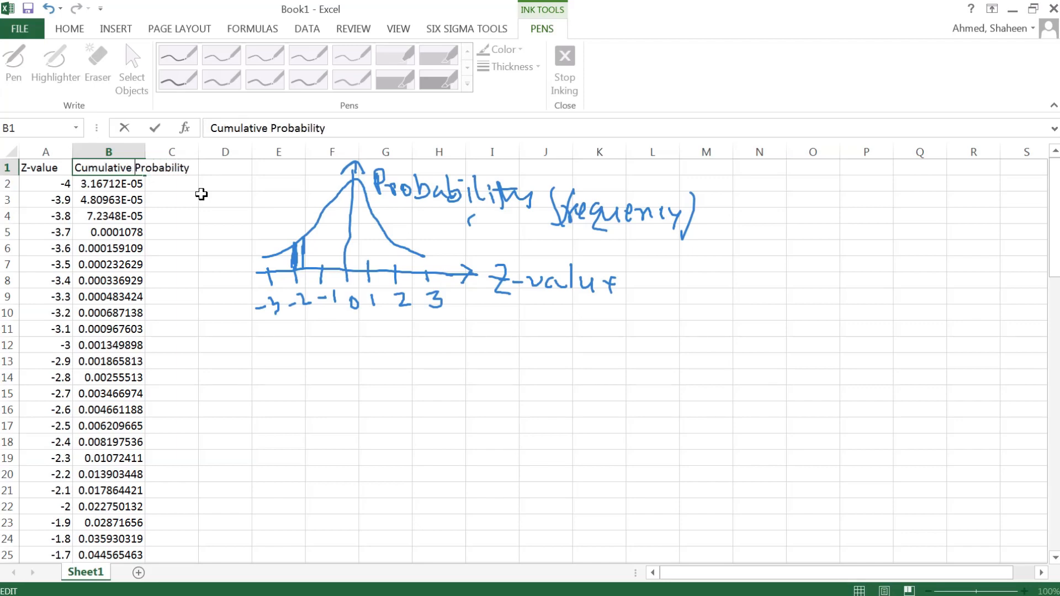
pyautogui.click(108, 184)
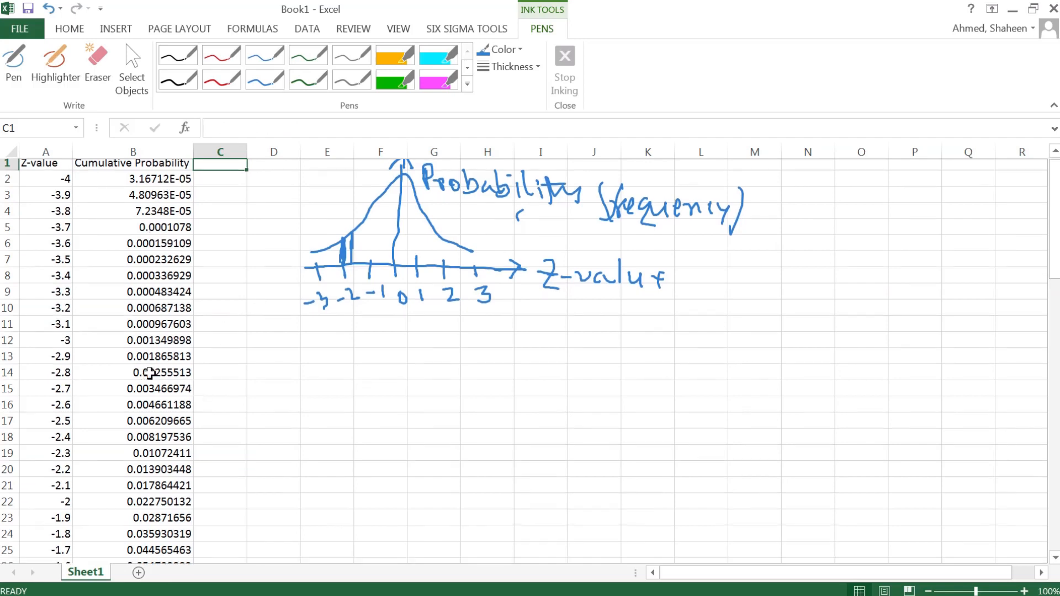
pyautogui.scroll(-3)
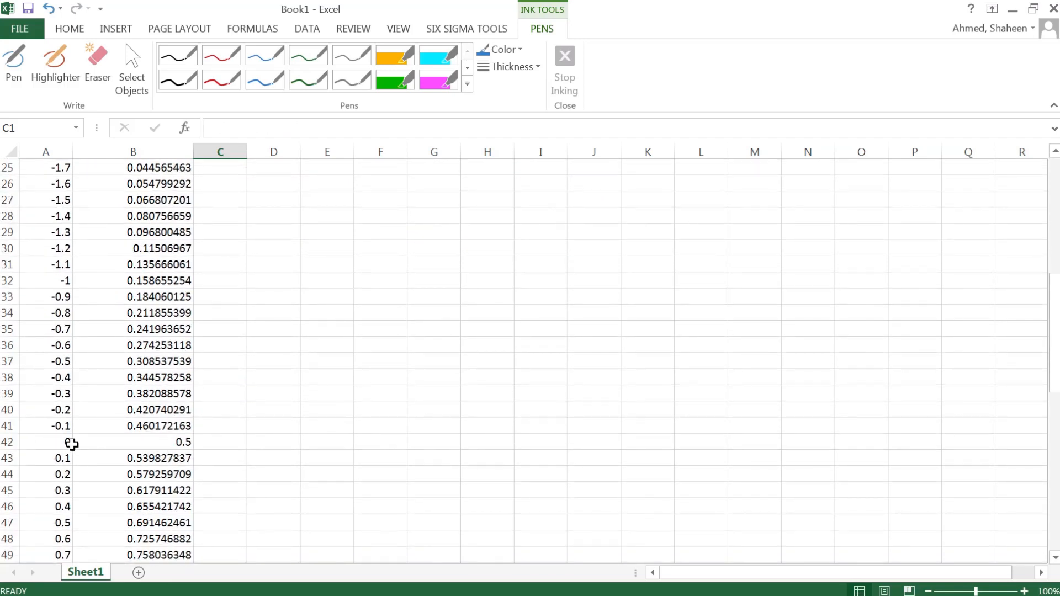
pyautogui.moveTo(318, 420)
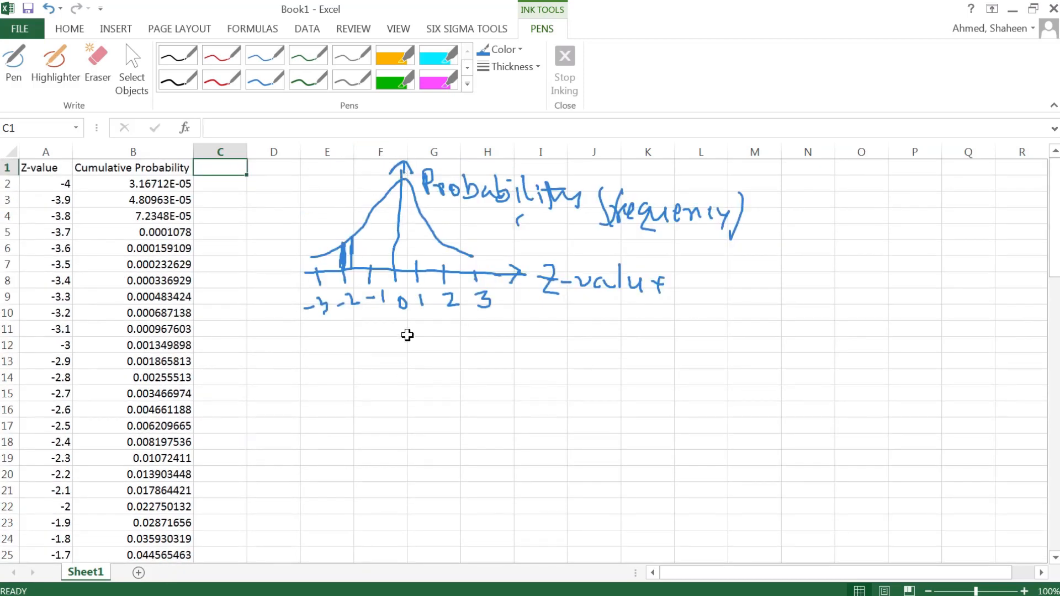
pyautogui.scroll(-3)
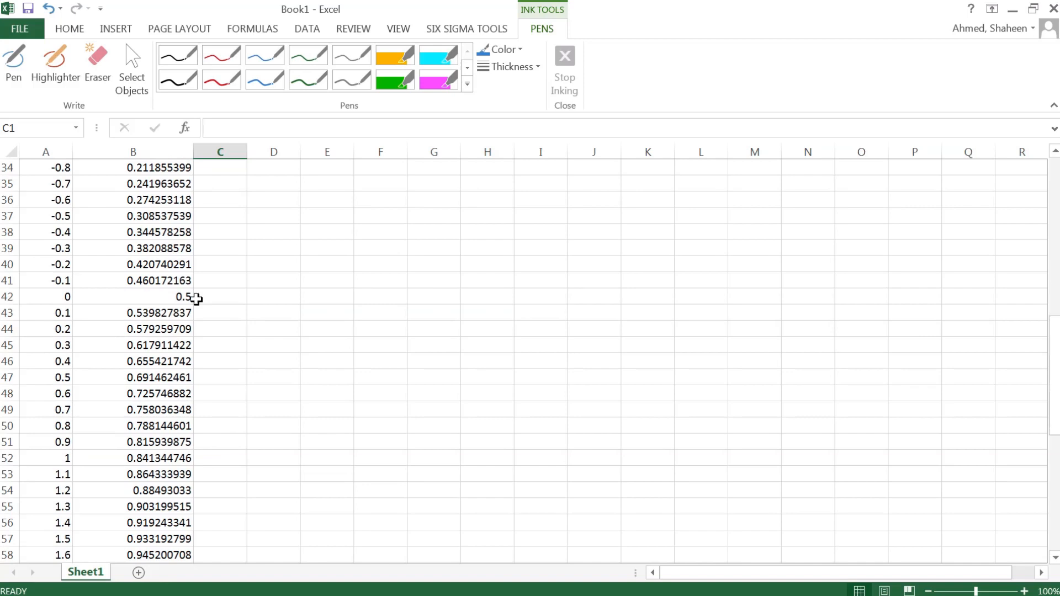
pyautogui.moveTo(190, 297)
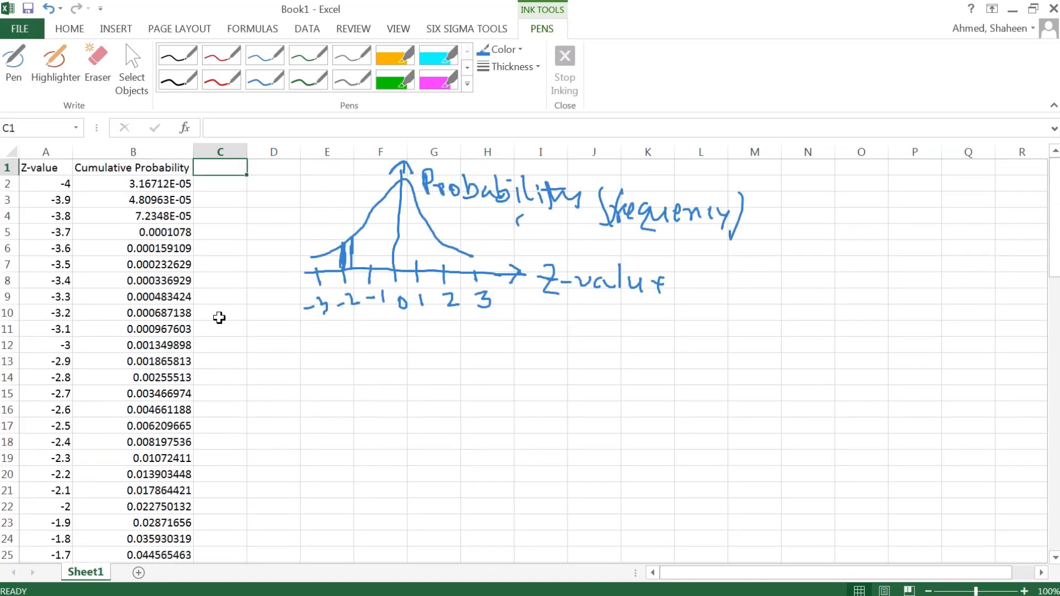
pyautogui.write('P')
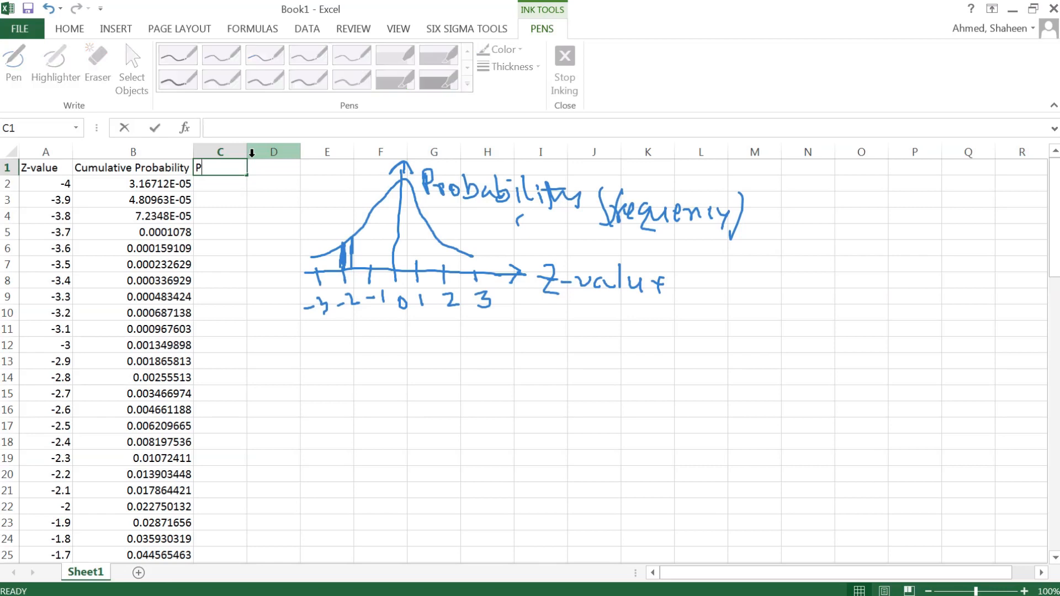
# Step: Title column C 'Probability' and fill it with =B2, then =B3-B2 differences down the column
pyautogui.write('robability')
pyautogui.click(220, 199)
pyautogui.write('=')
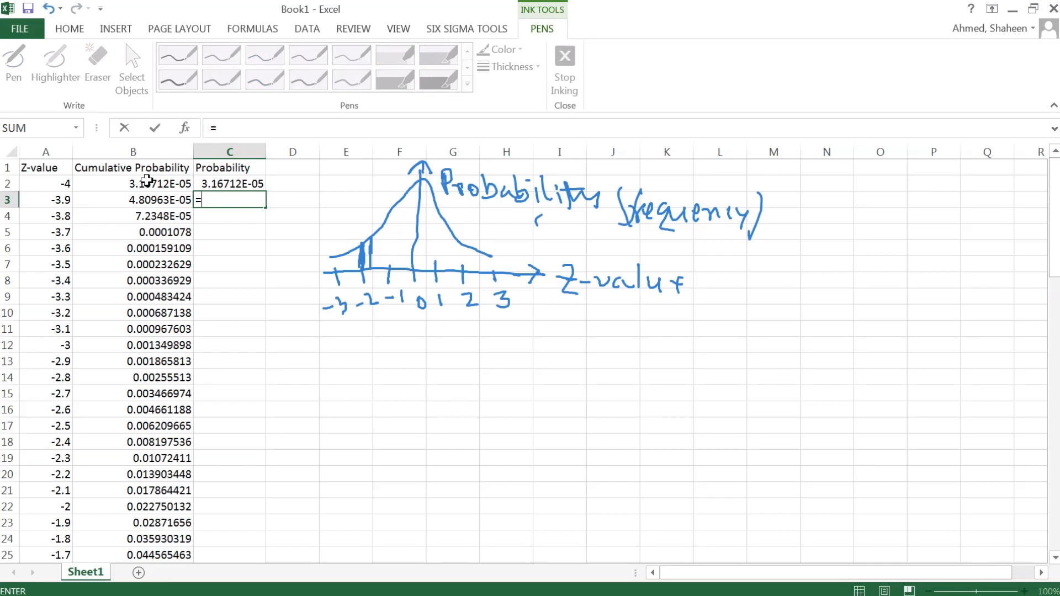
pyautogui.click(131, 199)
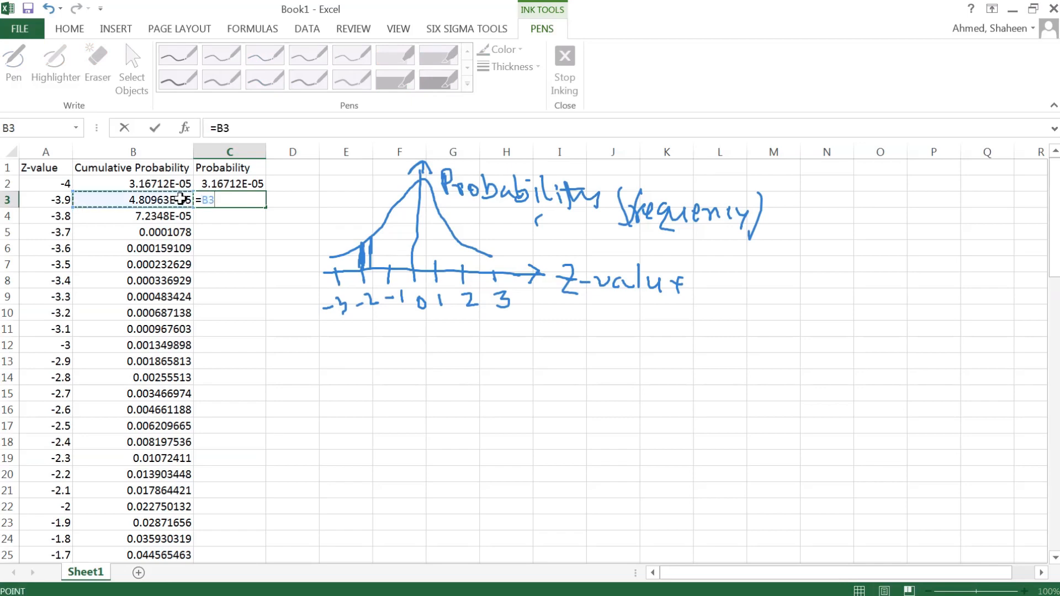
pyautogui.write('-')
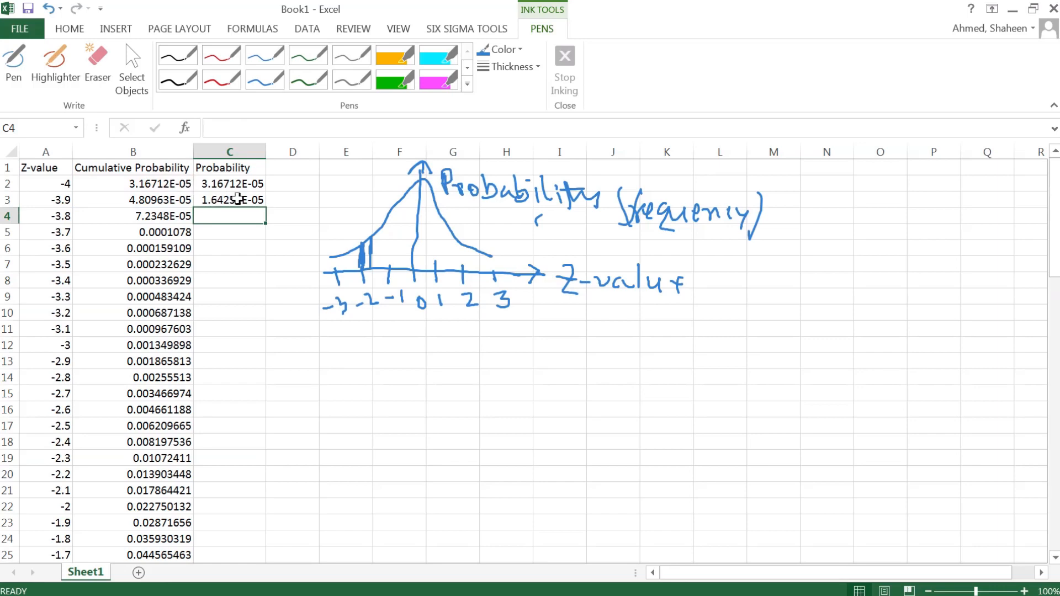
pyautogui.click(230, 199)
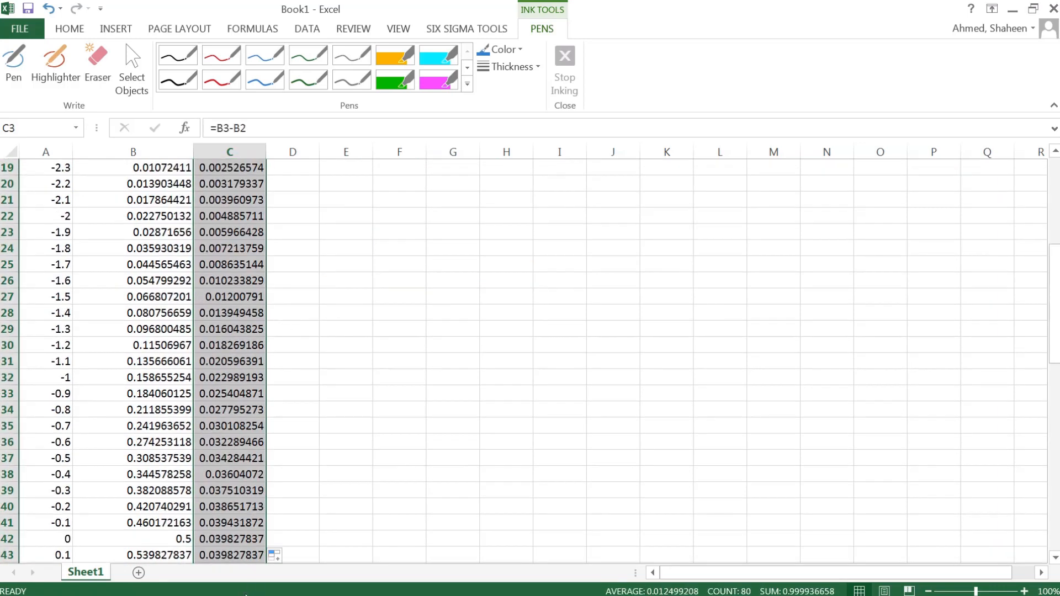
pyautogui.doubleClick(227, 538)
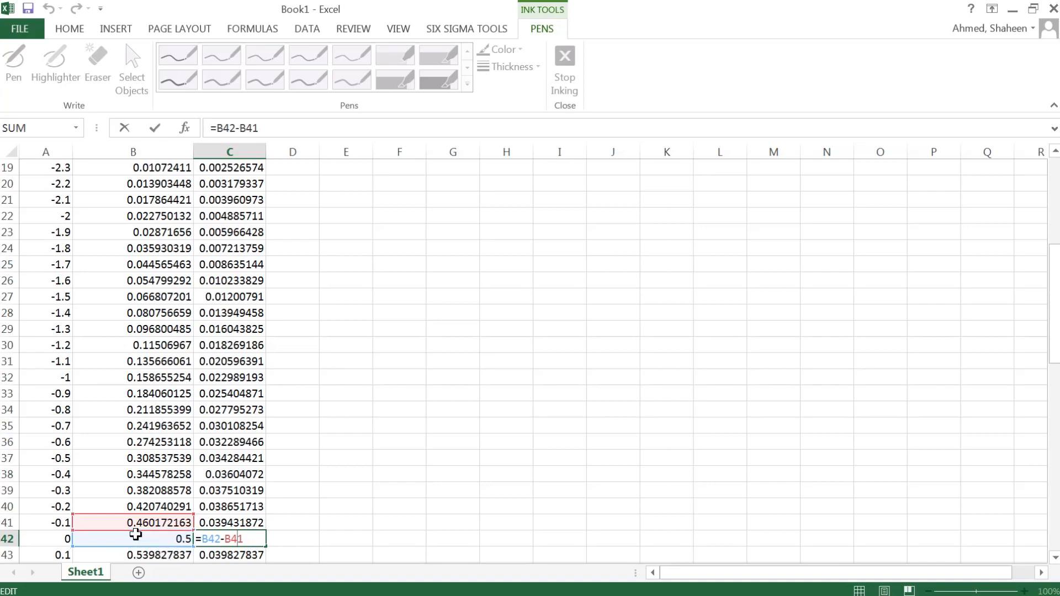
pyautogui.press('Enter')
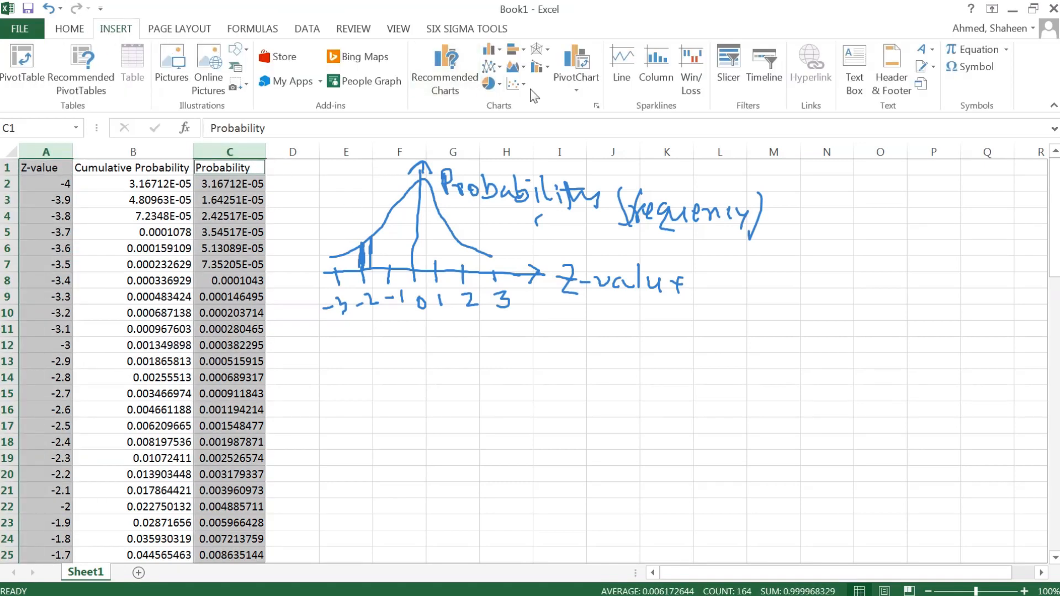
# Step: Insert a smooth-line scatter chart with markers and add axis titles, renaming the vertical one
pyautogui.click(511, 84)
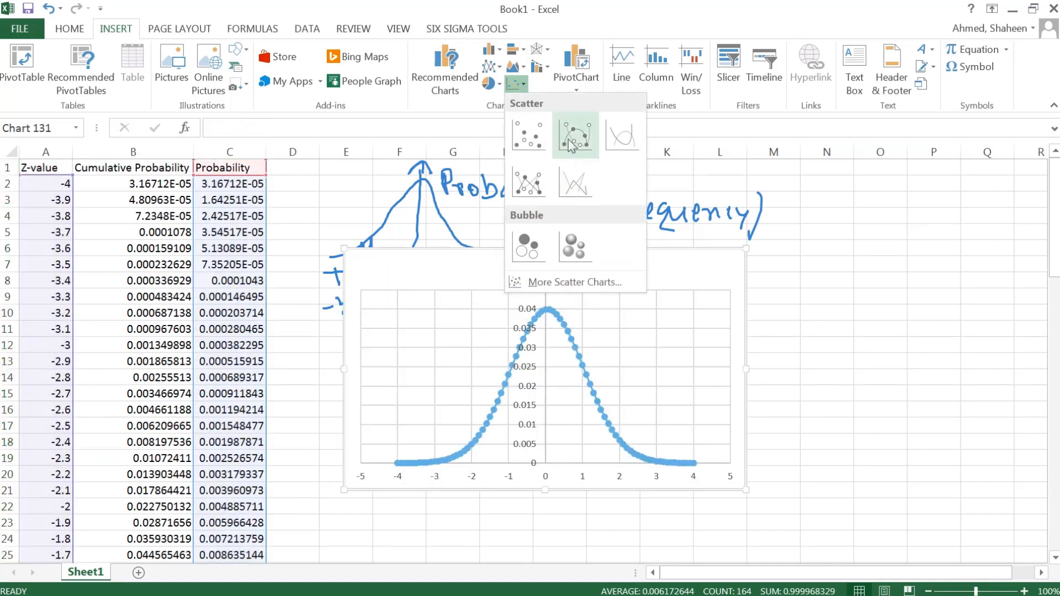
pyautogui.click(575, 135)
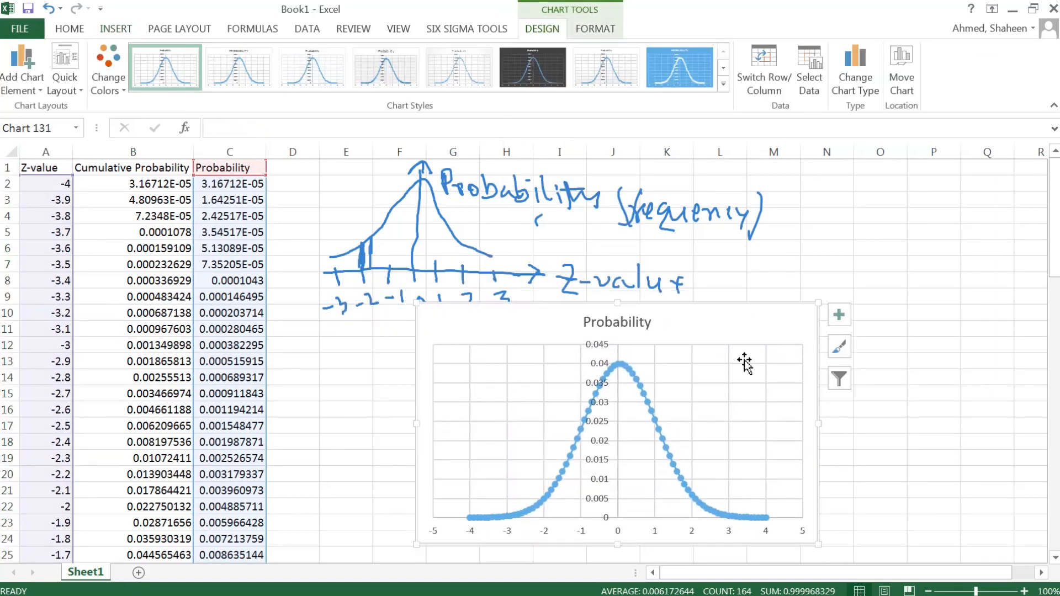
pyautogui.click(838, 315)
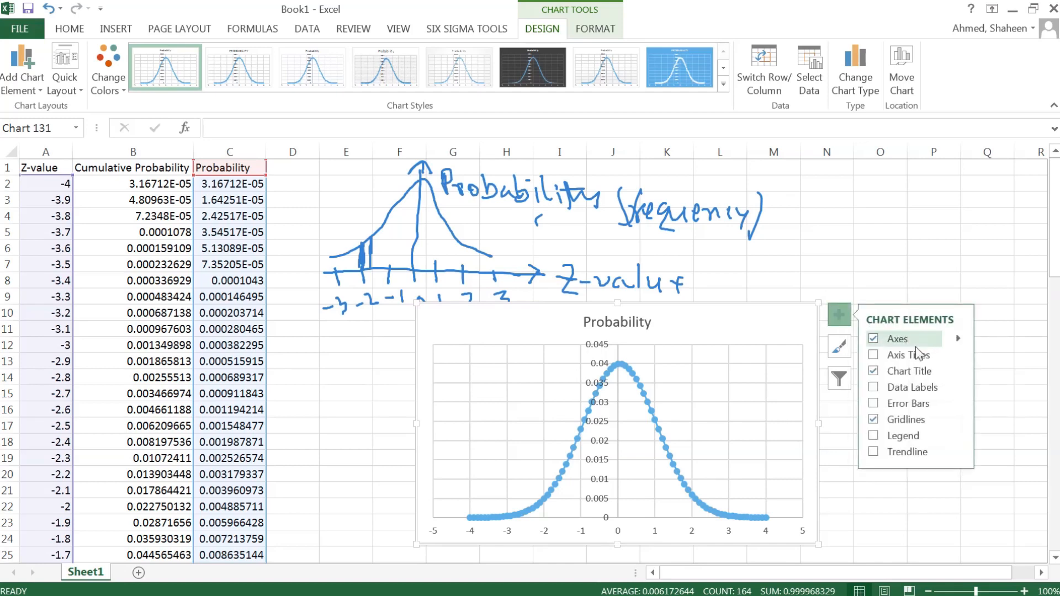
pyautogui.click(873, 354)
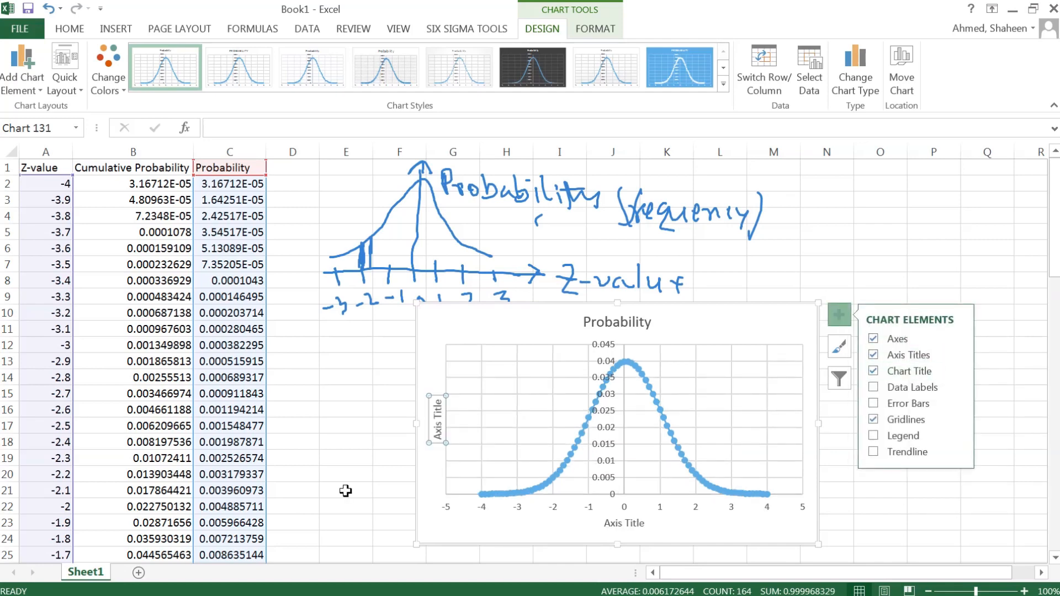
pyautogui.click(436, 423)
pyautogui.write('Probability')
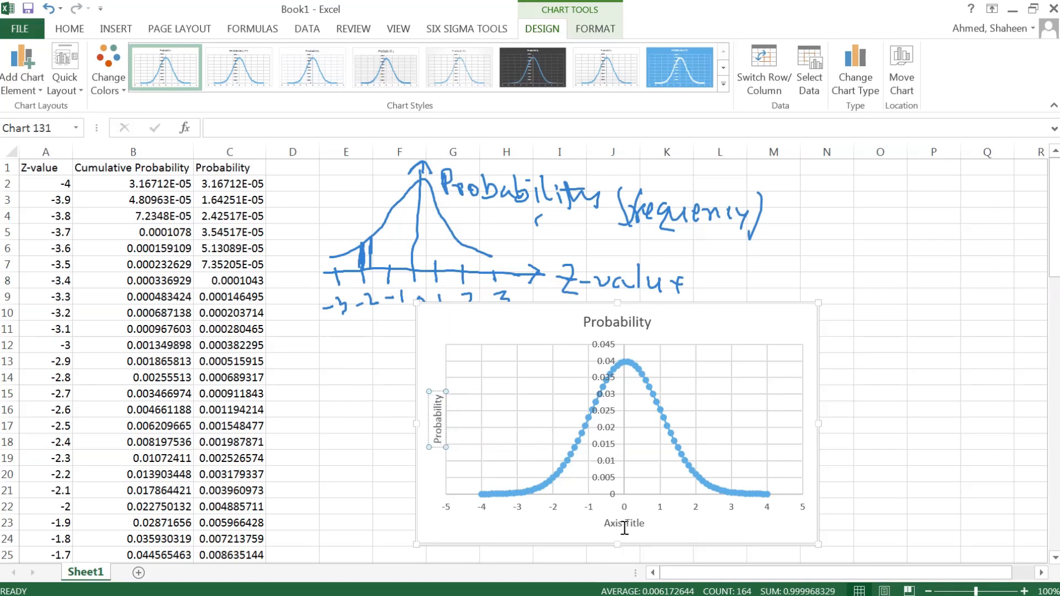
# Step: Title the horizontal axis 'Z-score' and the chart 'Standard Normal Distribution'
pyautogui.click(626, 524)
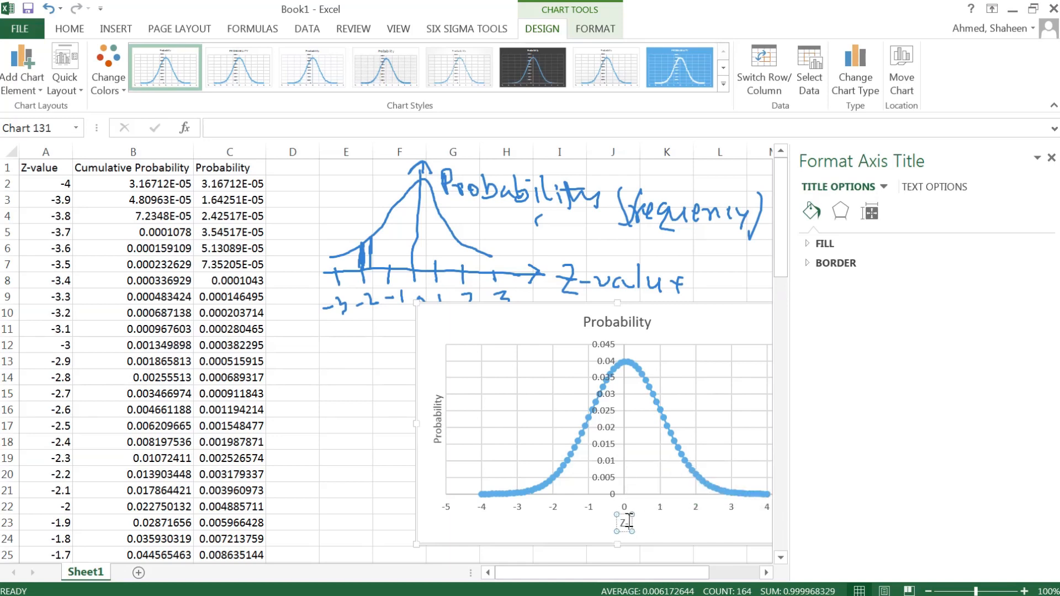
pyautogui.write('Z-score')
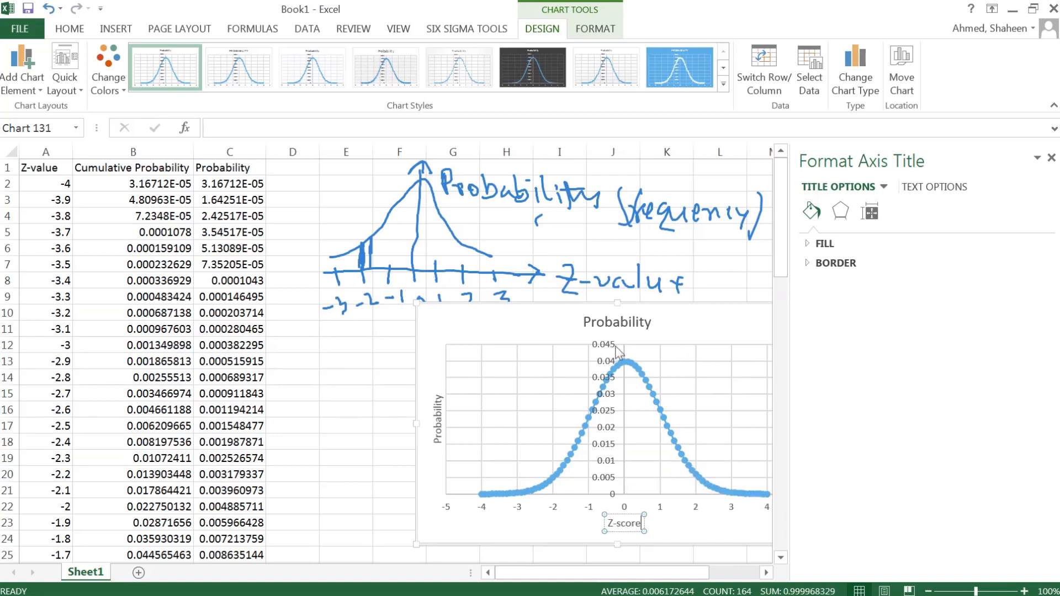
pyautogui.click(617, 322)
pyautogui.write('Standard Normal Distribution')
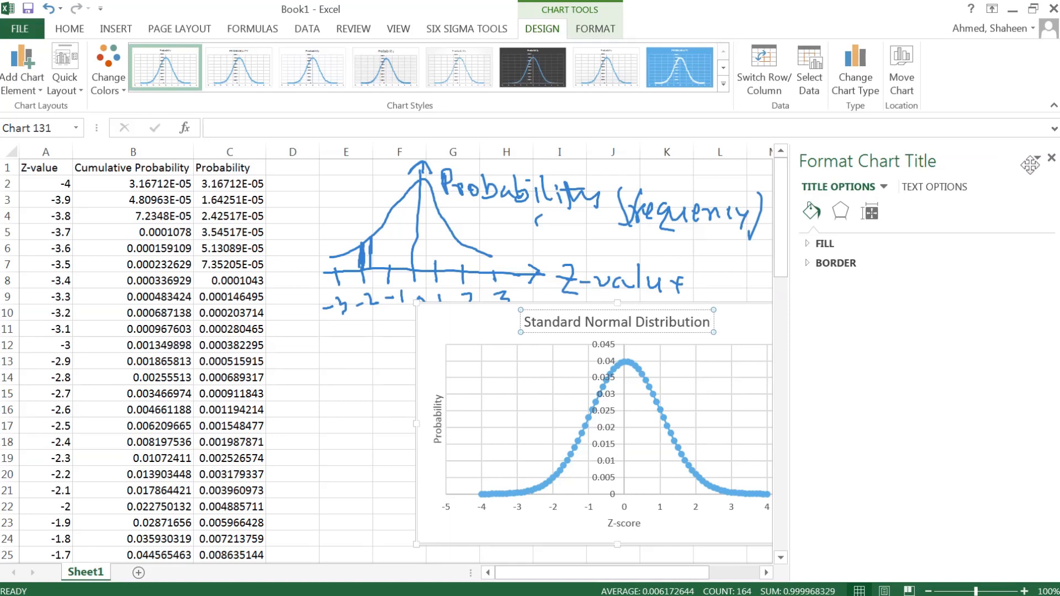
pyautogui.click(1051, 159)
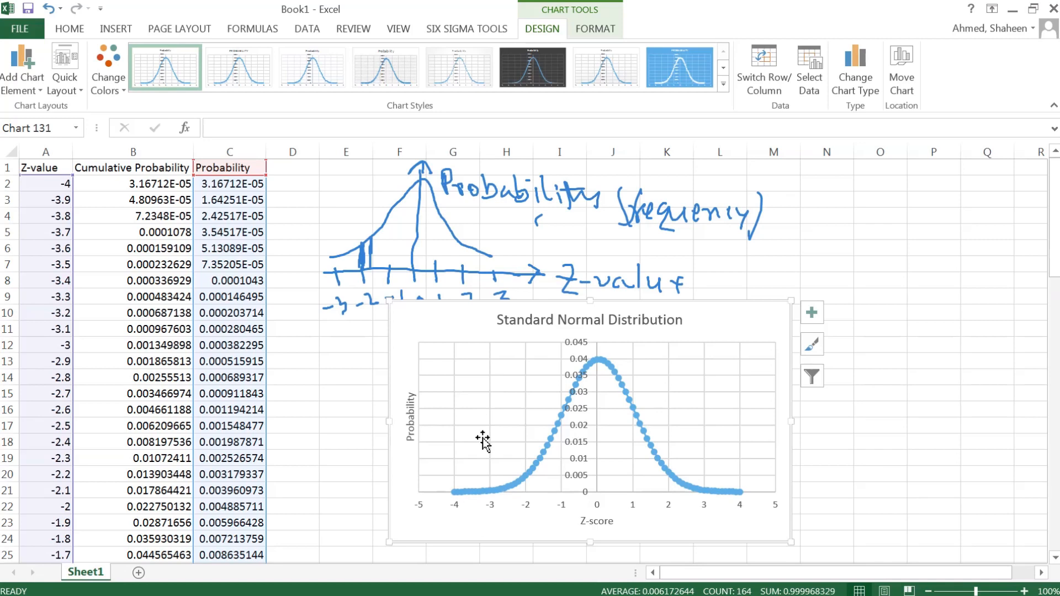
# Step: Insert a blank column at column C, before the Probability column
pyautogui.click(292, 167)
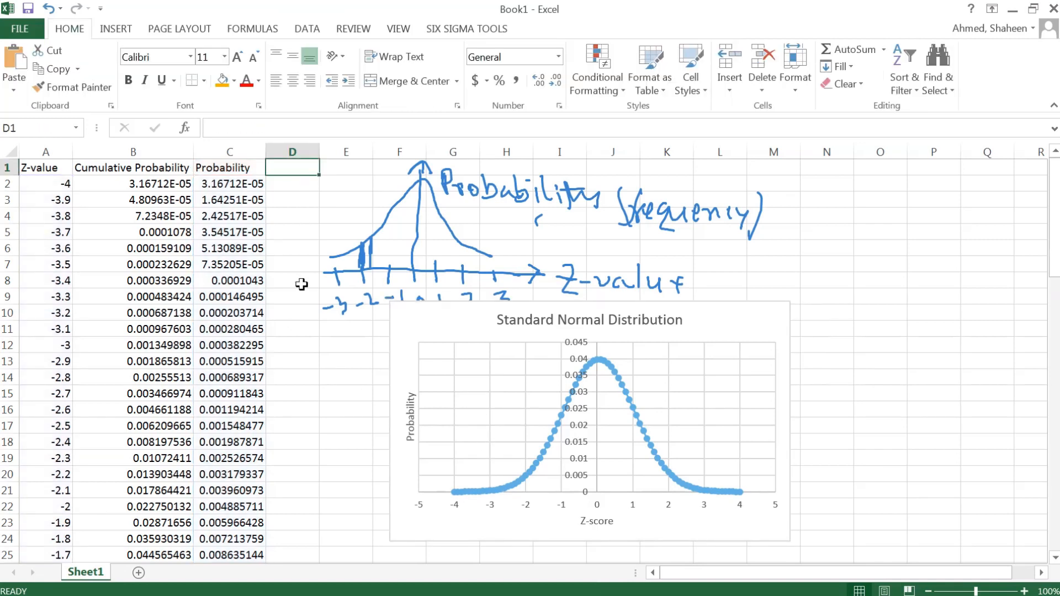
pyautogui.moveTo(324, 323)
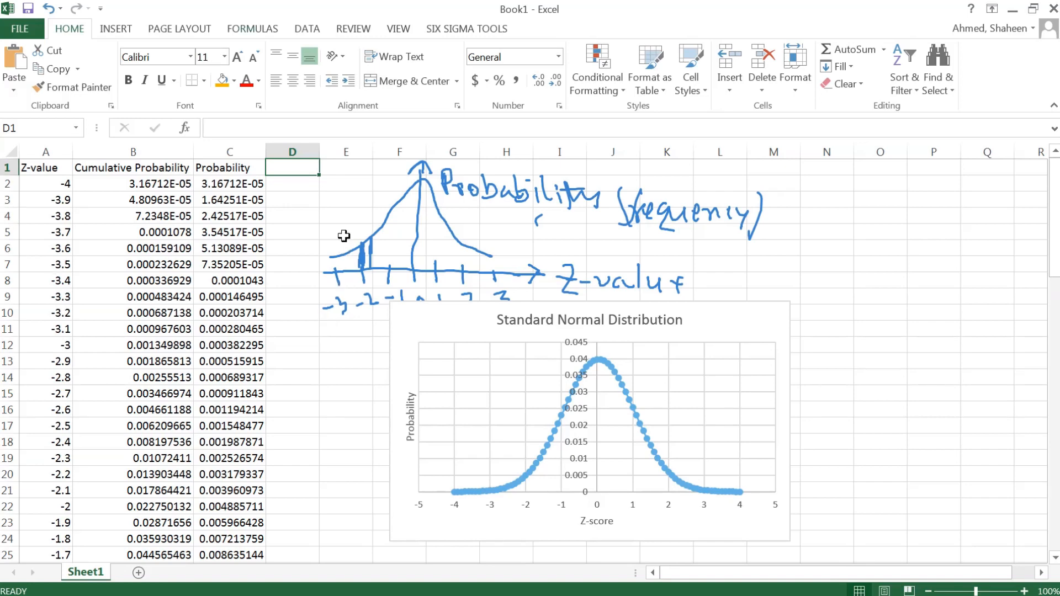
pyautogui.rightClick(229, 151)
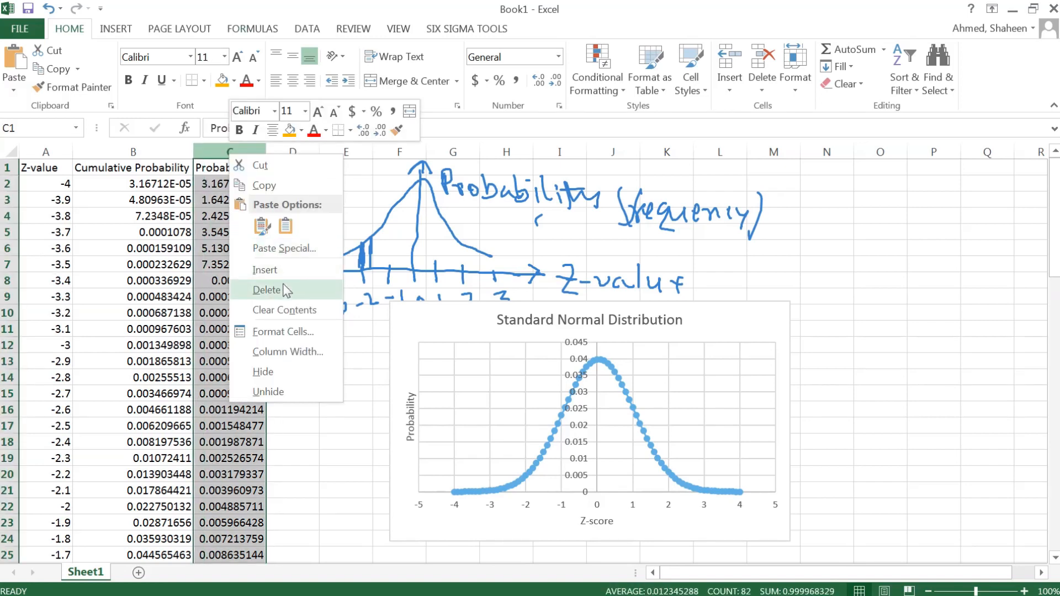
pyautogui.click(265, 270)
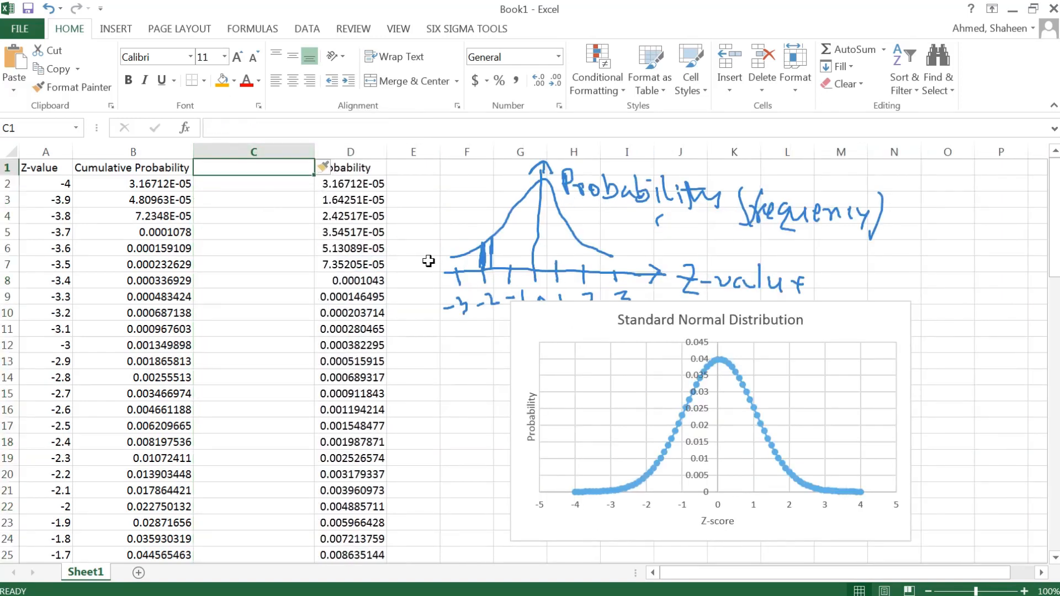
# Step: Title column C 'z-value' and enter =NORMSINV(B2) for its first row
pyautogui.write('P')
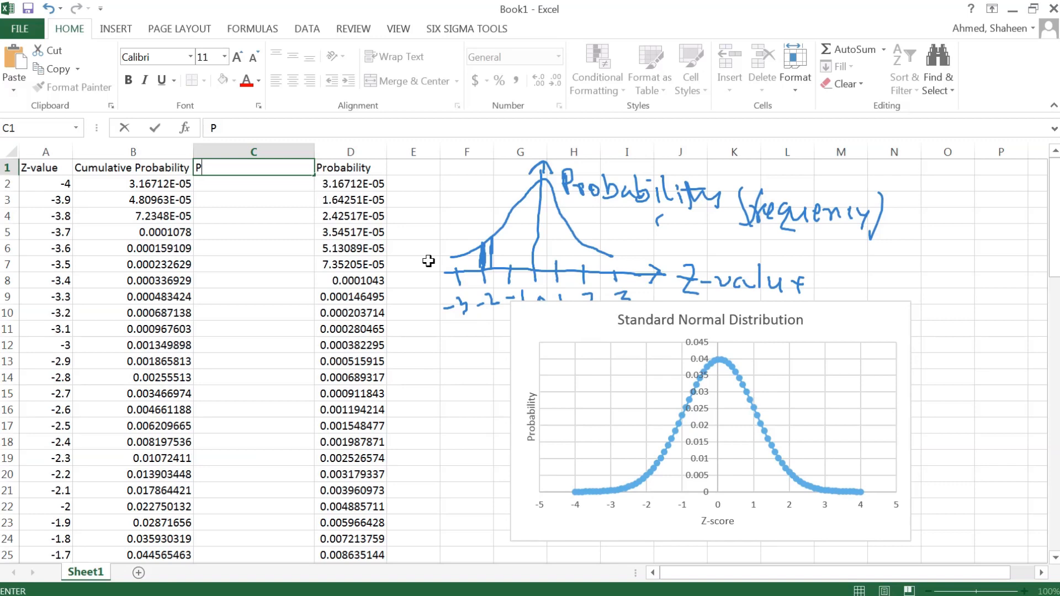
pyautogui.write('z-value')
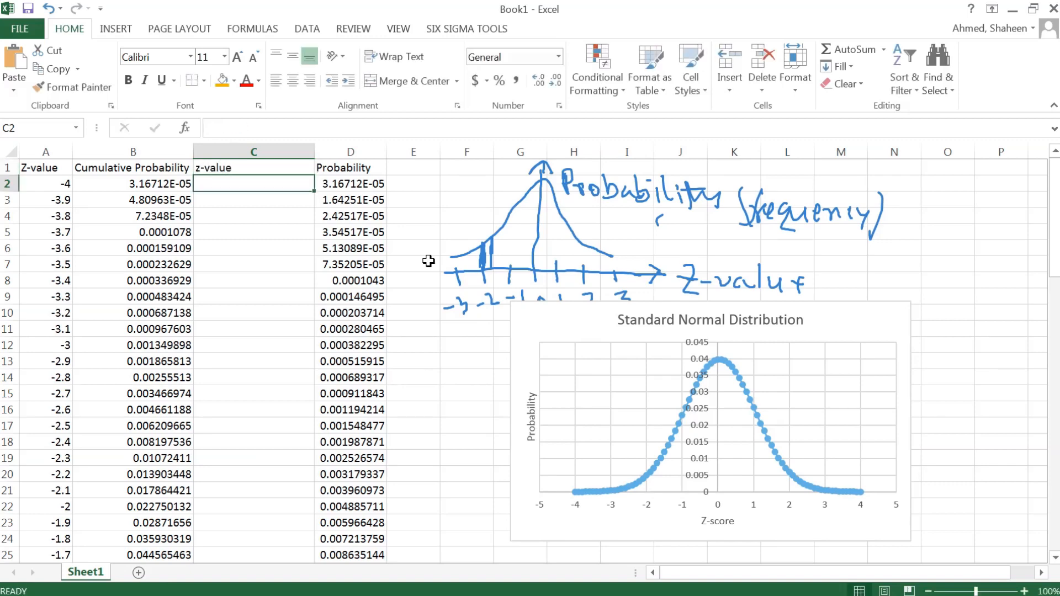
pyautogui.write('=')
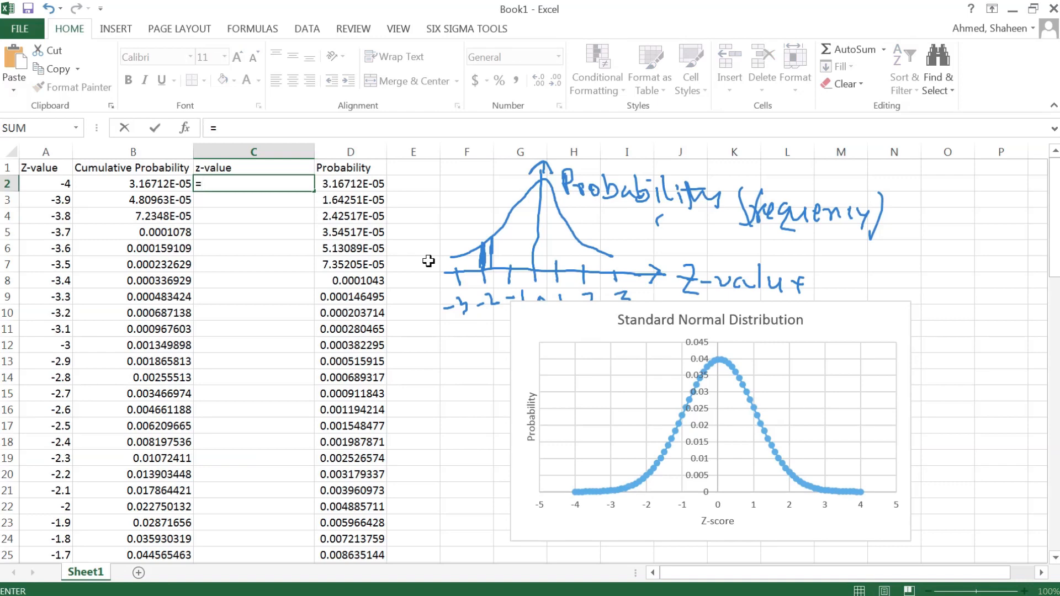
pyautogui.write('NORMSINV')
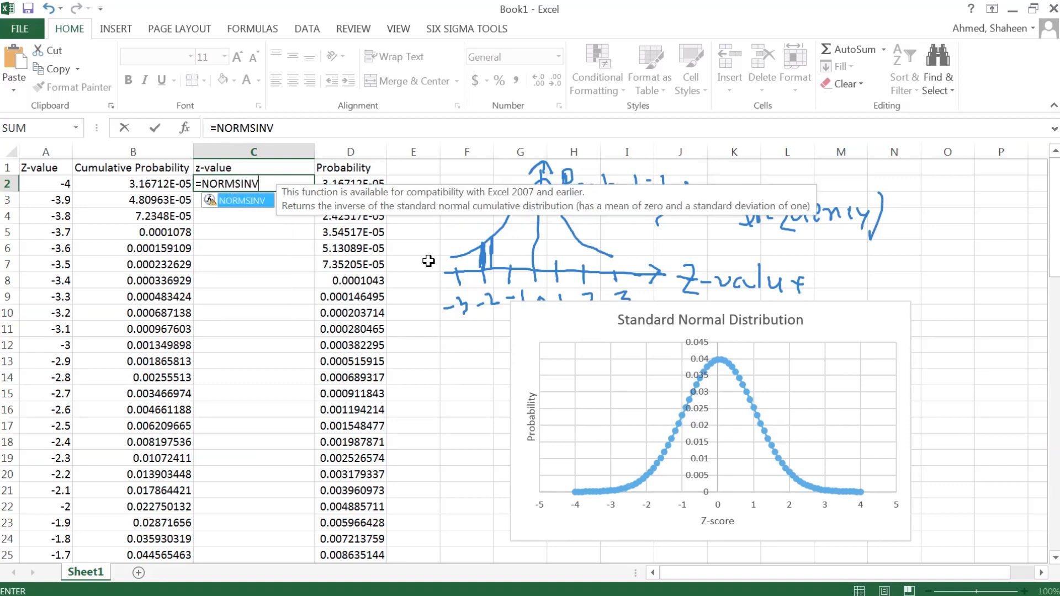
pyautogui.write('(')
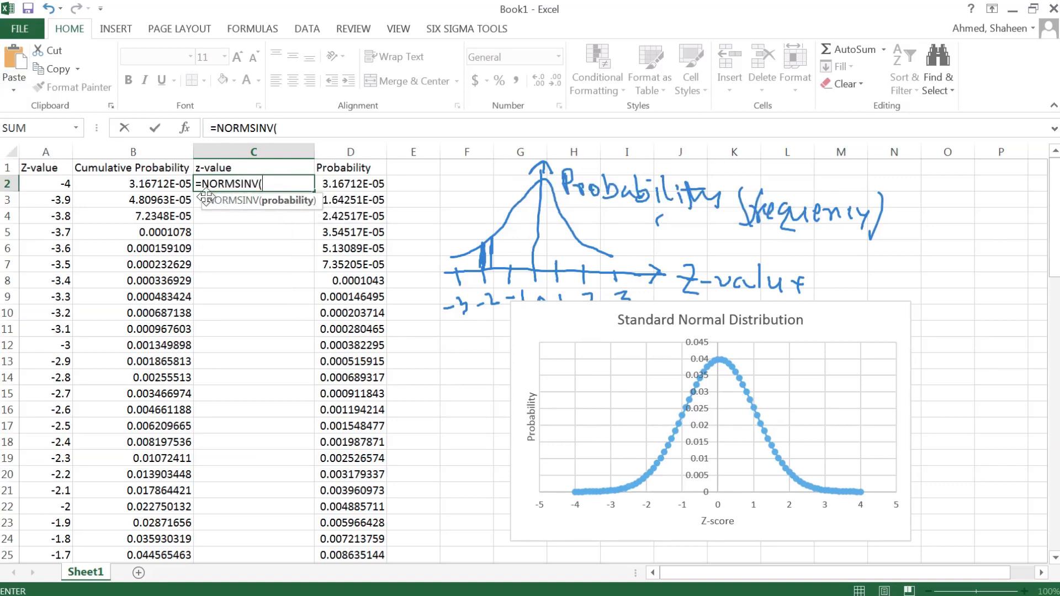
pyautogui.moveTo(160, 183)
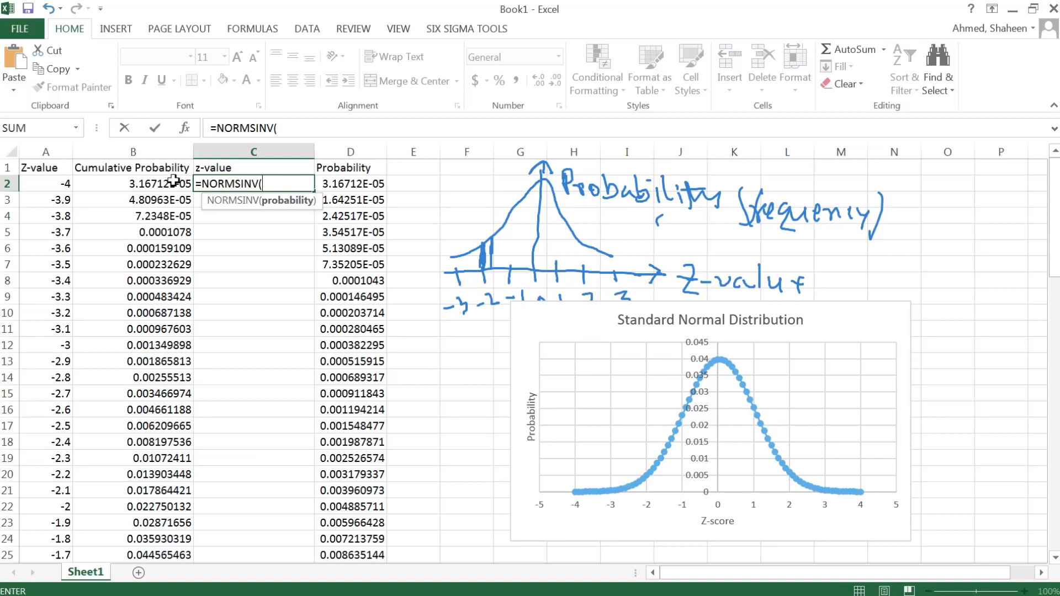
pyautogui.click(133, 183)
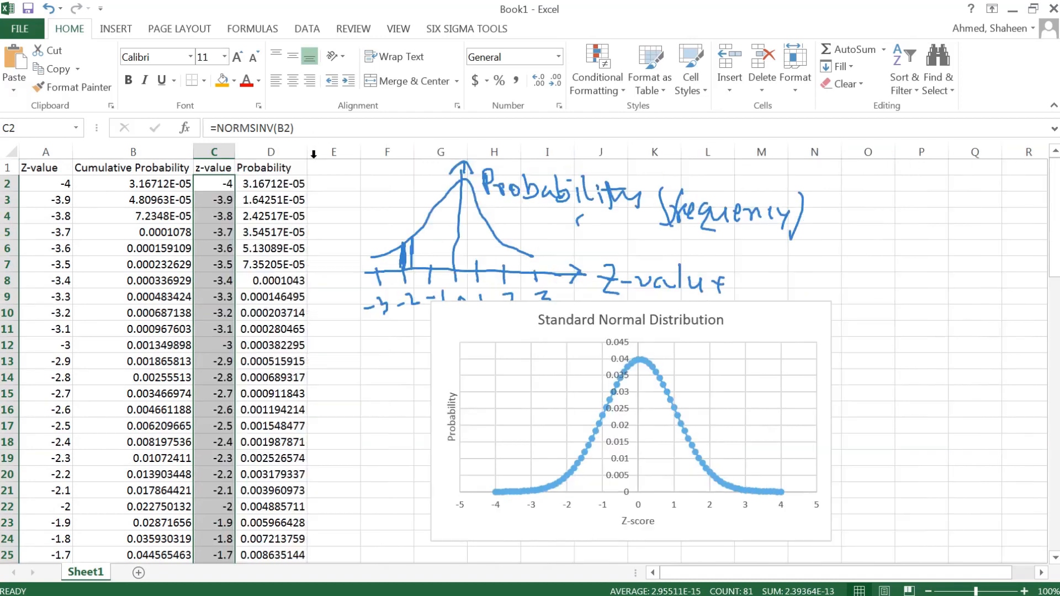
pyautogui.moveTo(555, 499)
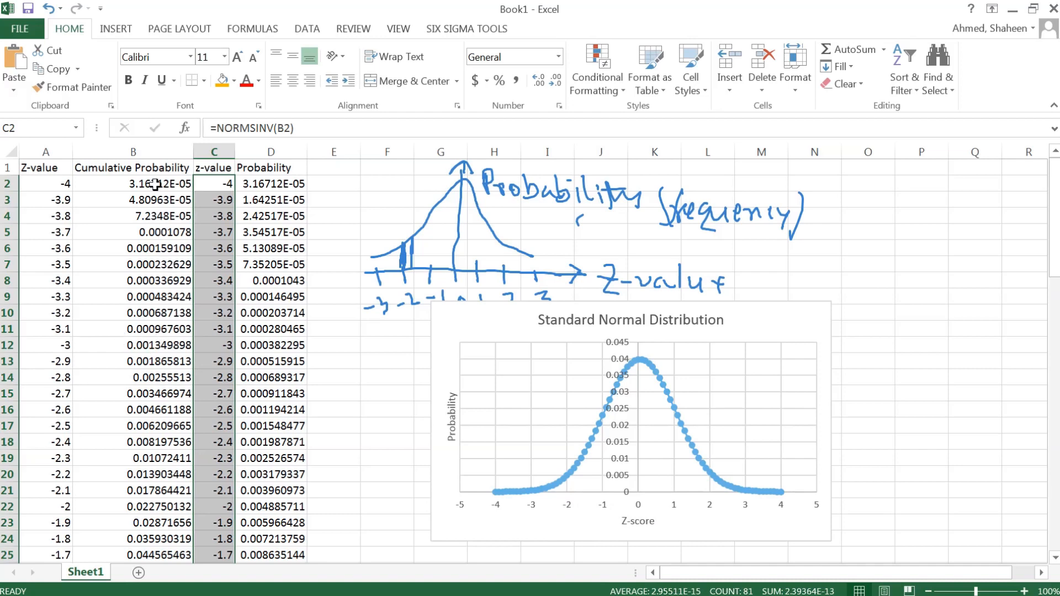
pyautogui.moveTo(175, 338)
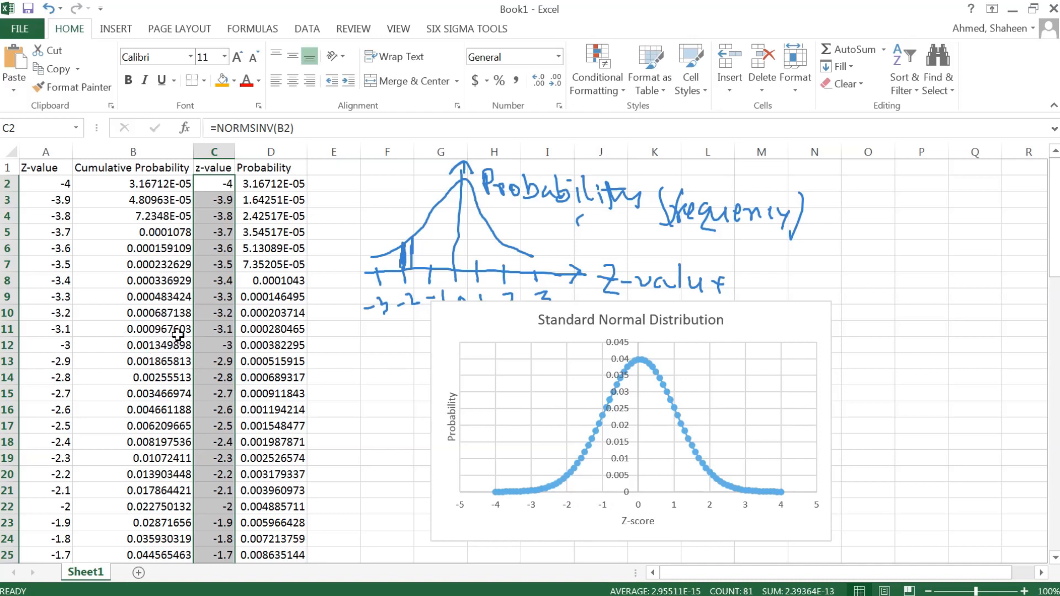
pyautogui.moveTo(554, 512)
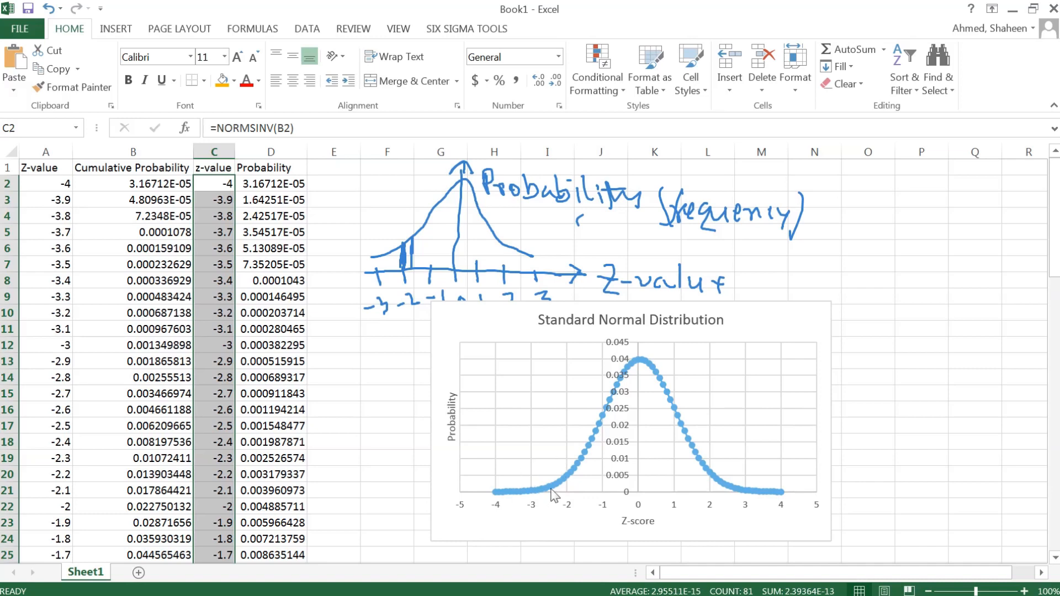
pyautogui.moveTo(553, 495)
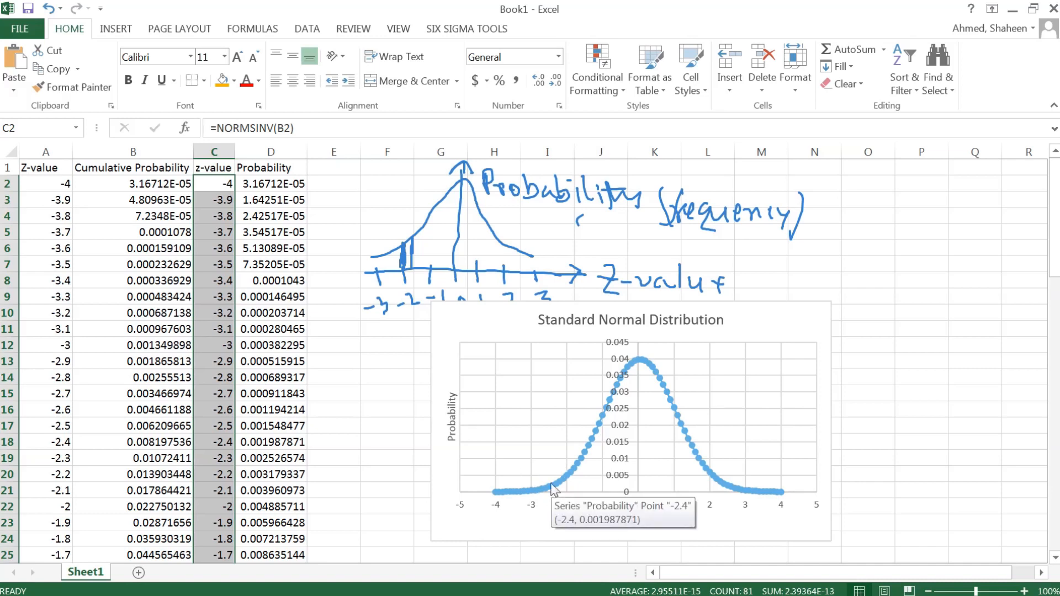